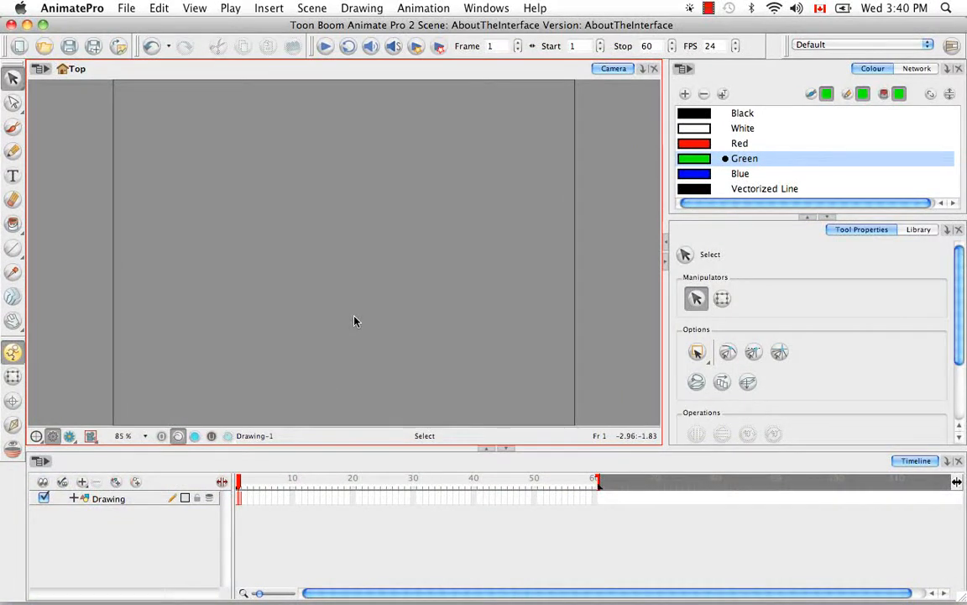
{"action": "mouse_move", "coordinate": [762, 272]}
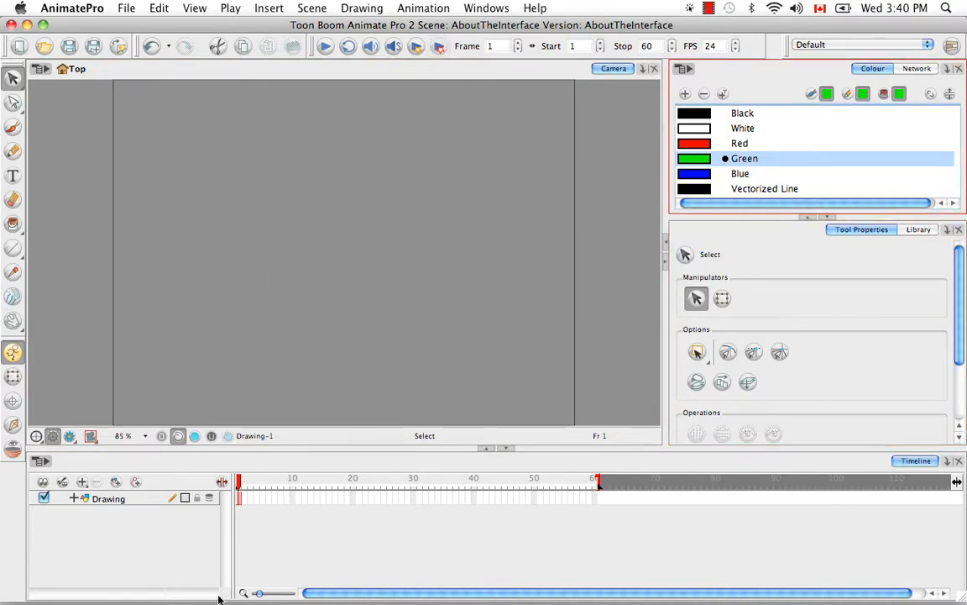
{"action": "mouse_move", "coordinate": [386, 220]}
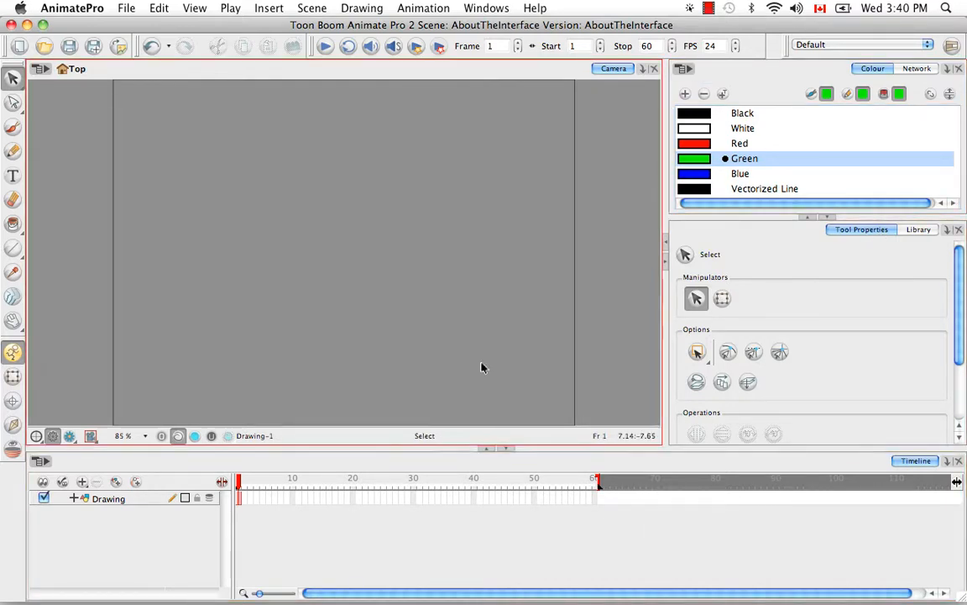
{"action": "mouse_move", "coordinate": [468, 114]}
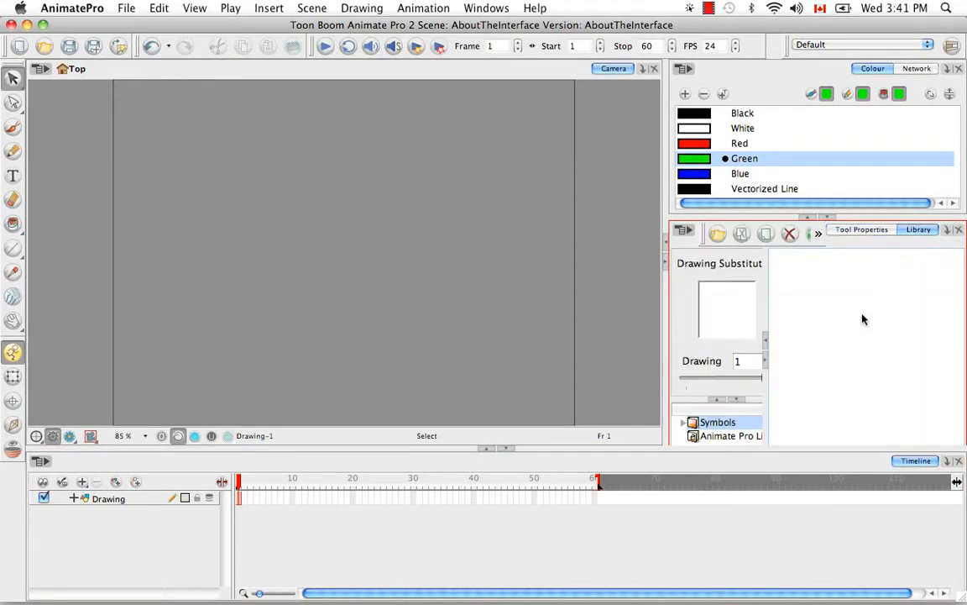
- Show Tool Properties, briefly view the node Network, then return to the Colour palette
{"action": "left_click", "coordinate": [860, 229]}
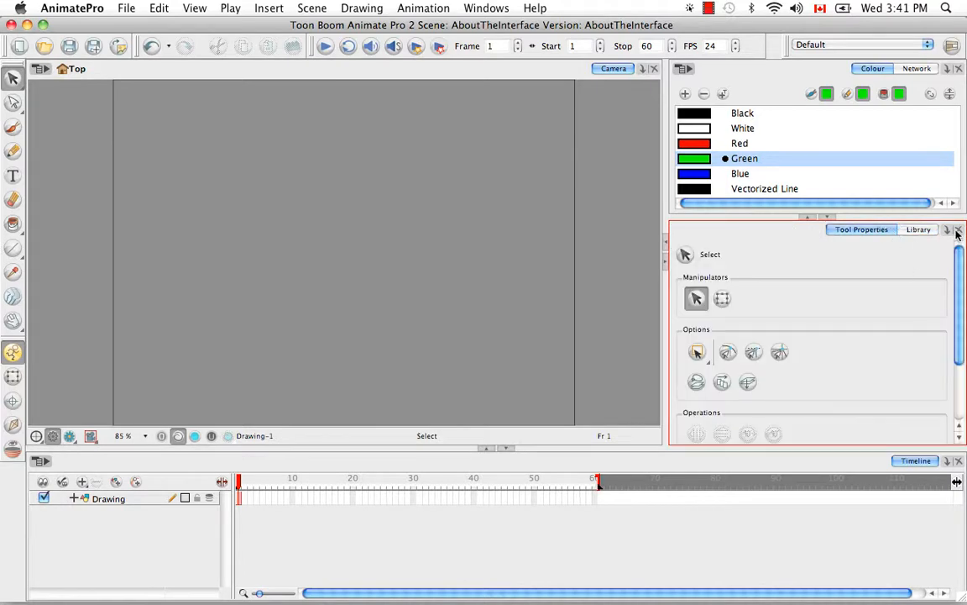
{"action": "mouse_move", "coordinate": [888, 159]}
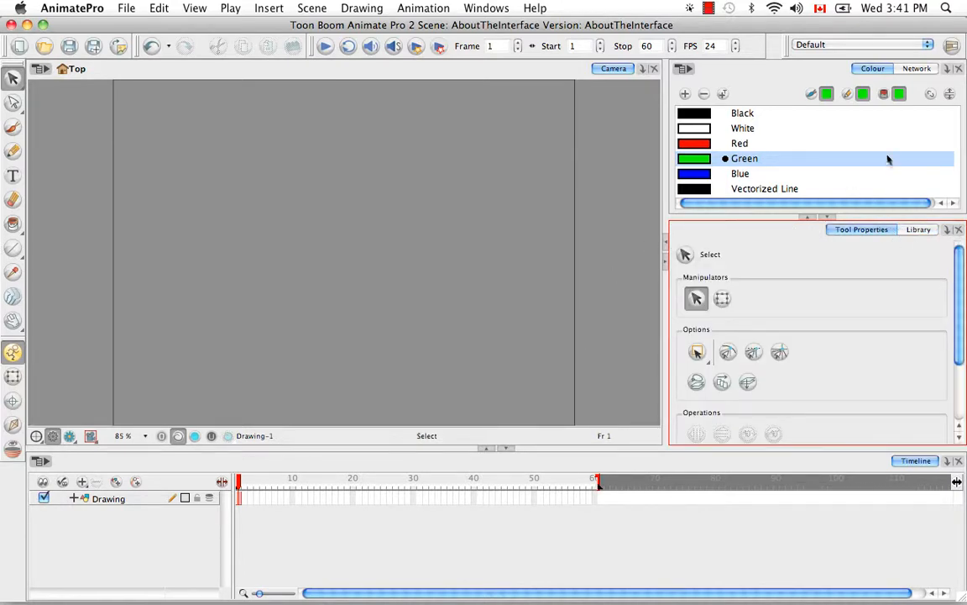
{"action": "left_click", "coordinate": [917, 68]}
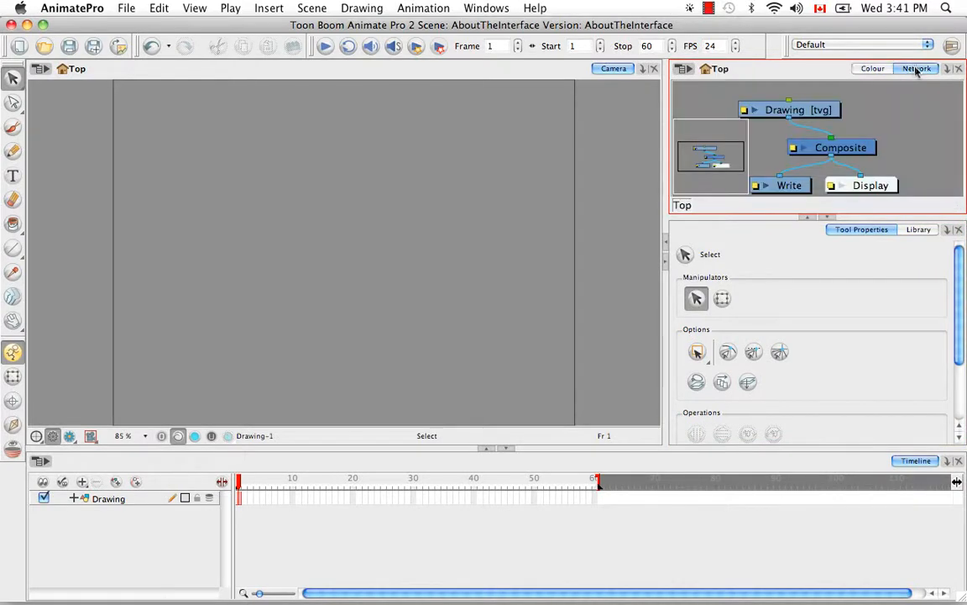
{"action": "left_click", "coordinate": [872, 68]}
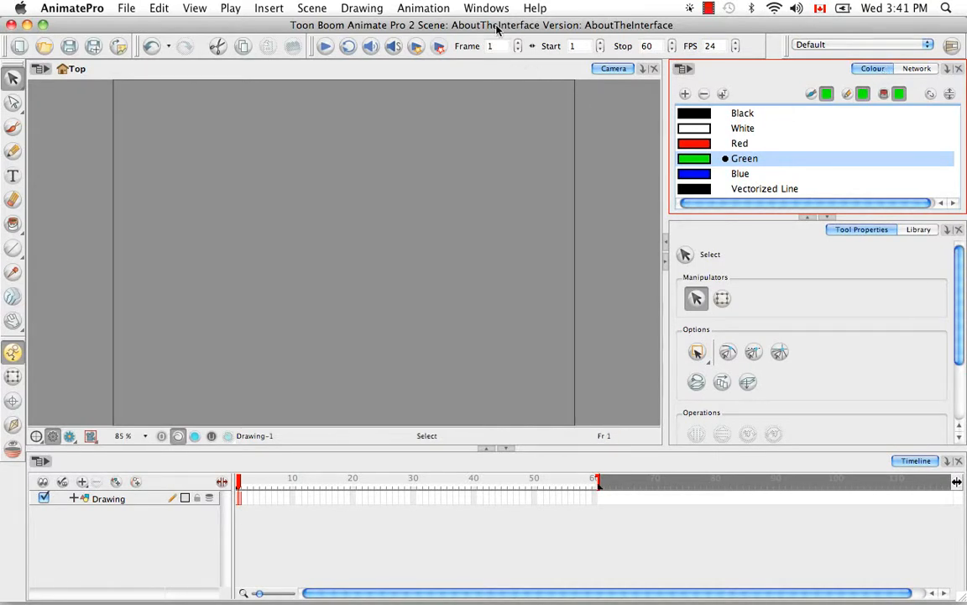
{"action": "left_click", "coordinate": [485, 8]}
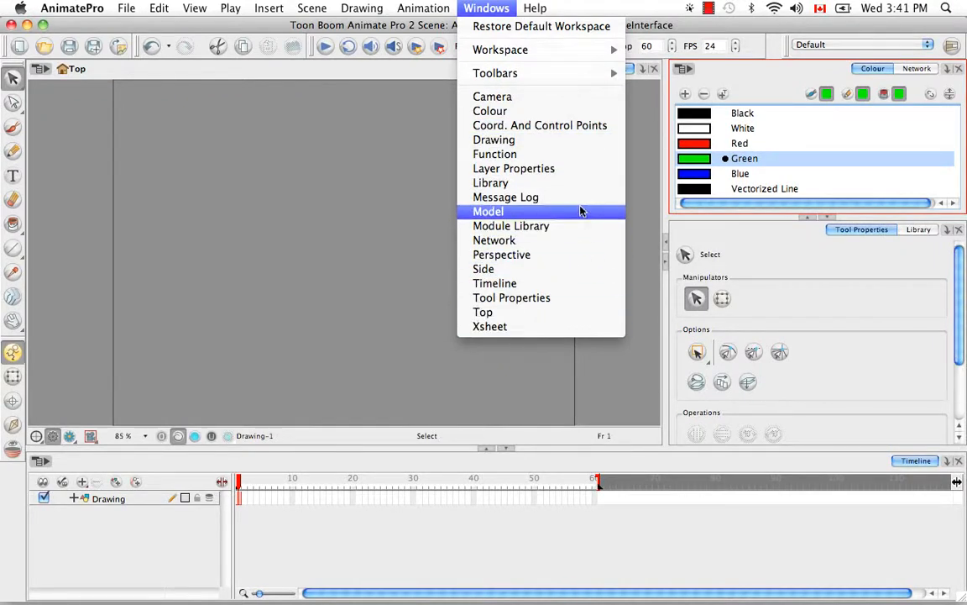
{"action": "mouse_move", "coordinate": [484, 268]}
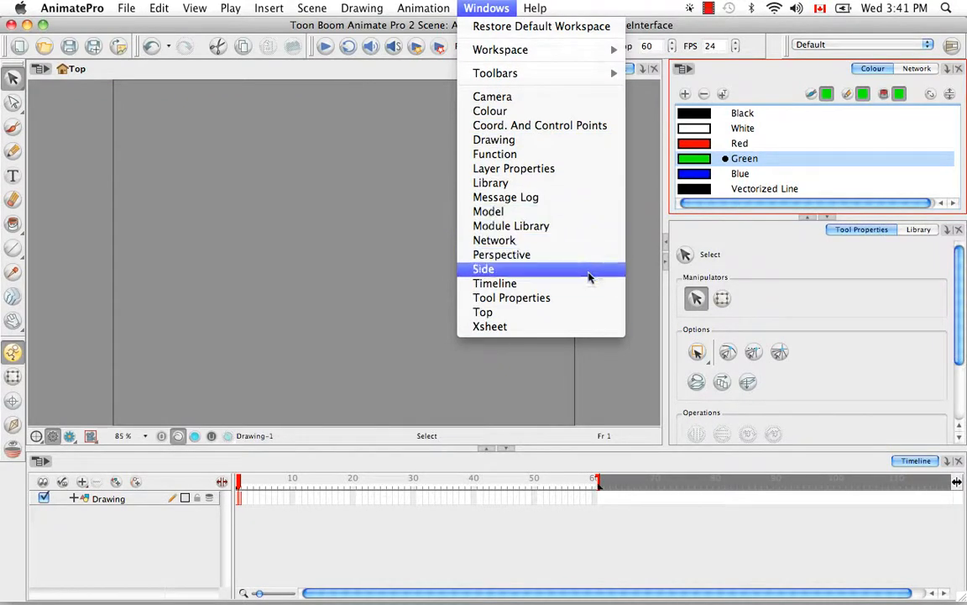
{"action": "mouse_move", "coordinate": [494, 240]}
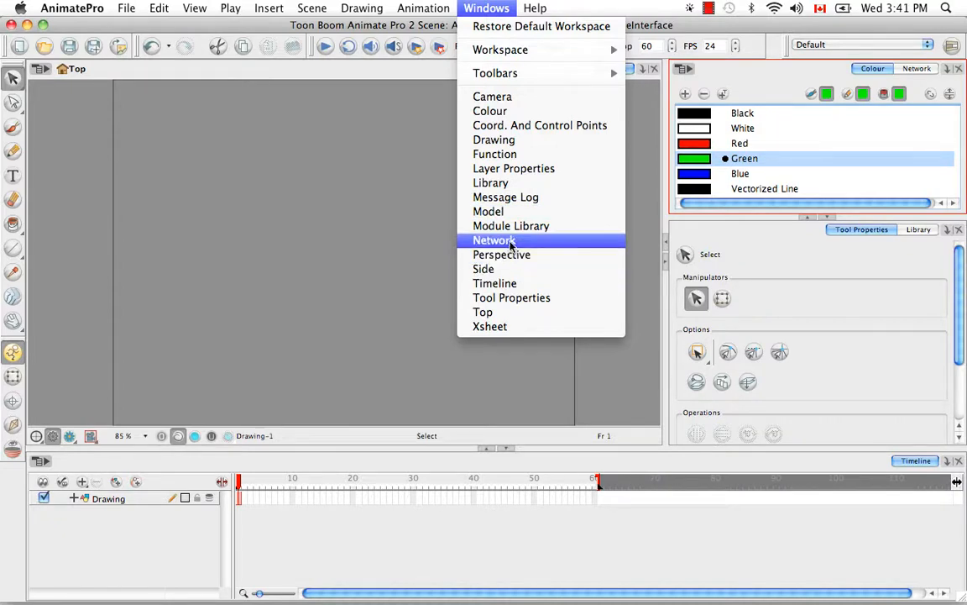
{"action": "mouse_move", "coordinate": [511, 225]}
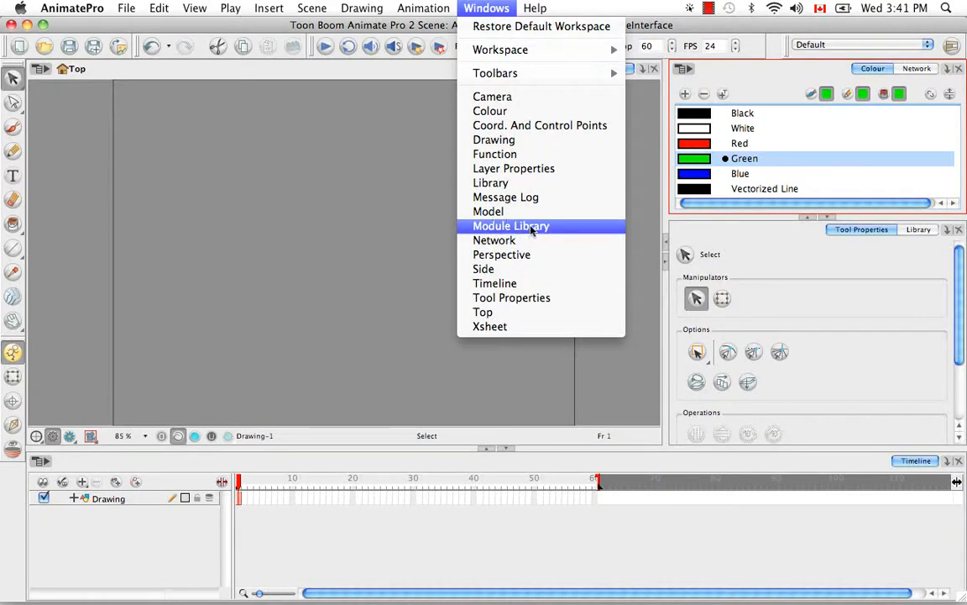
{"action": "mouse_move", "coordinate": [488, 211]}
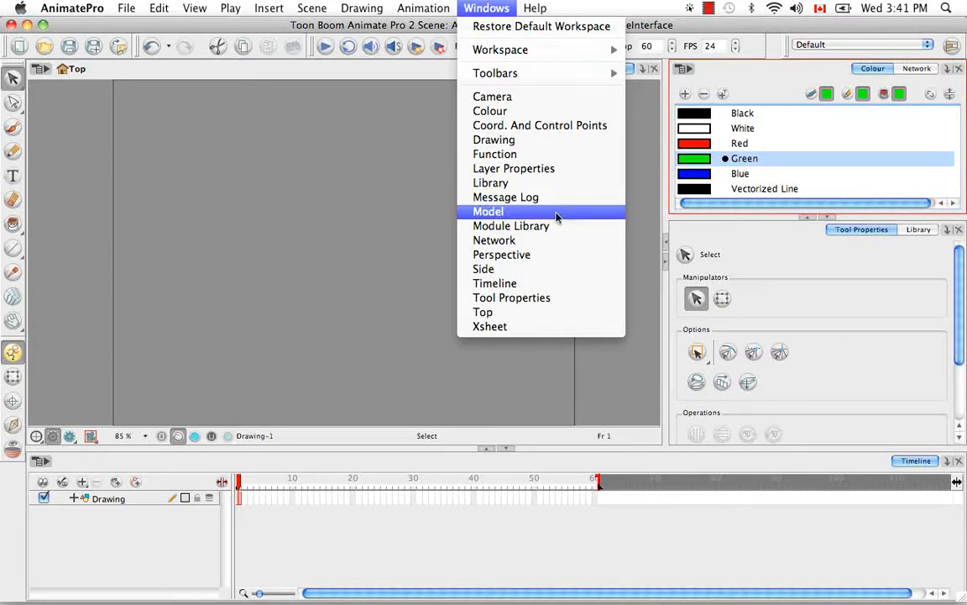
{"action": "left_click", "coordinate": [511, 226]}
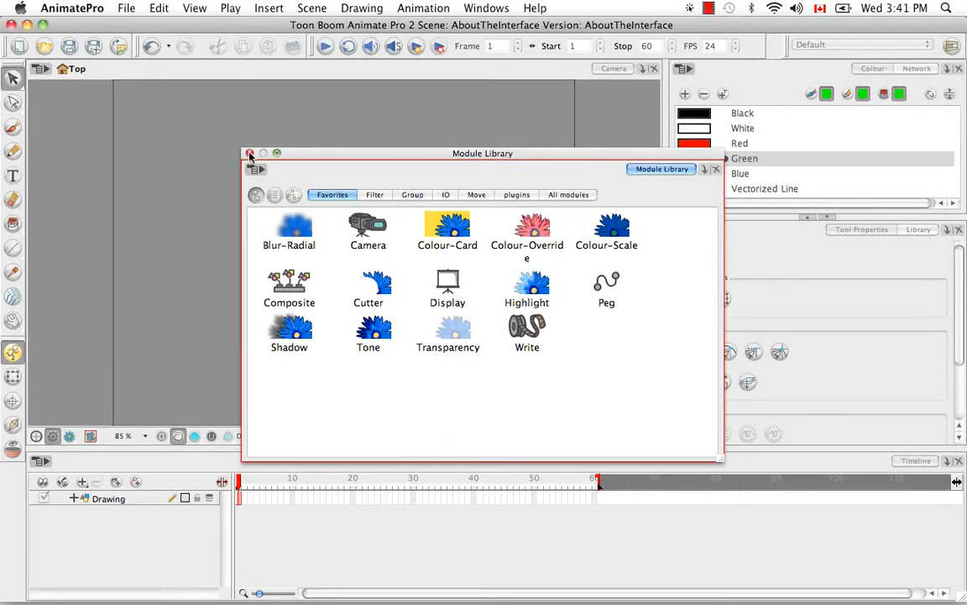
{"action": "left_click", "coordinate": [486, 7]}
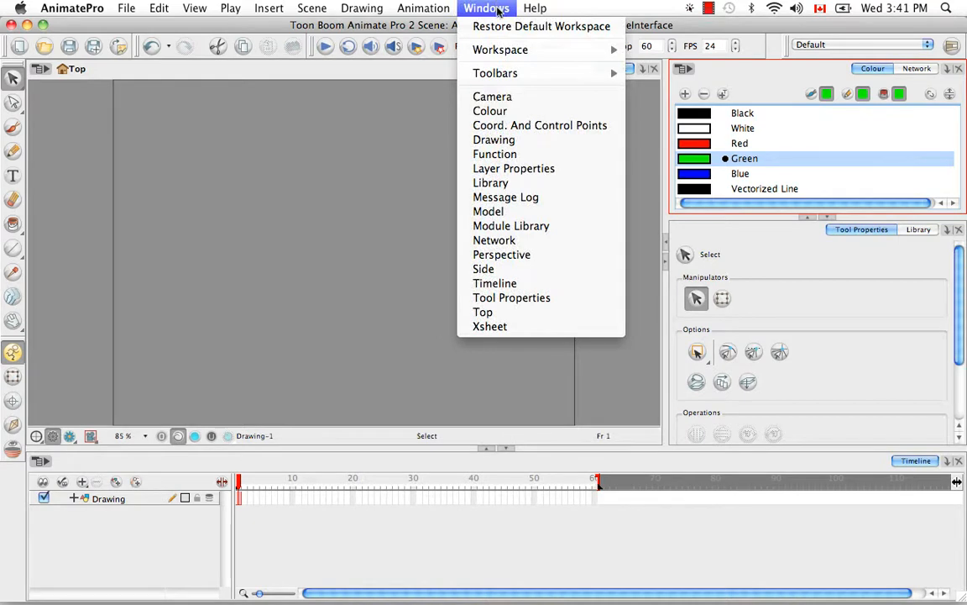
{"action": "mouse_move", "coordinate": [511, 298]}
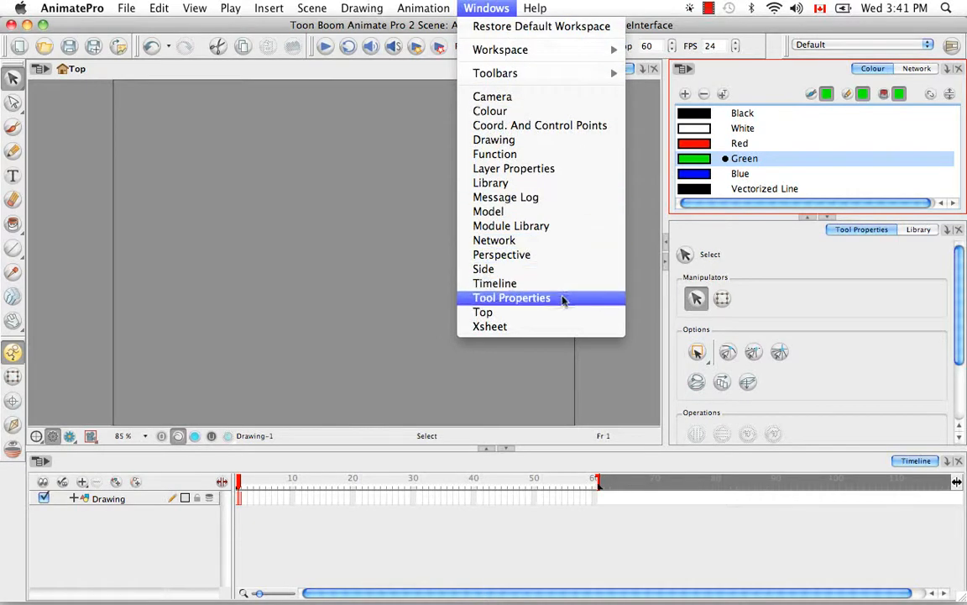
{"action": "mouse_move", "coordinate": [805, 246]}
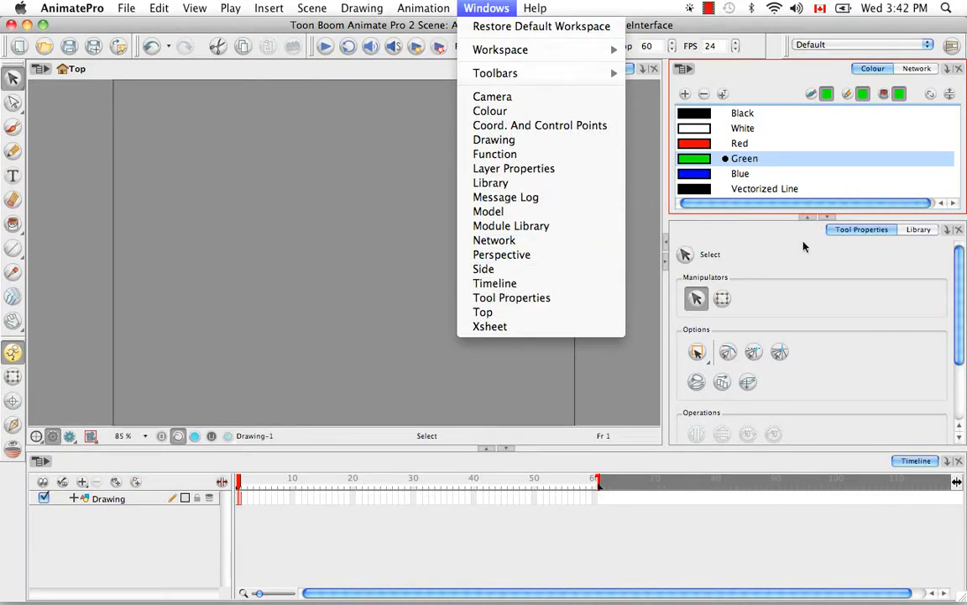
{"action": "left_click", "coordinate": [486, 8]}
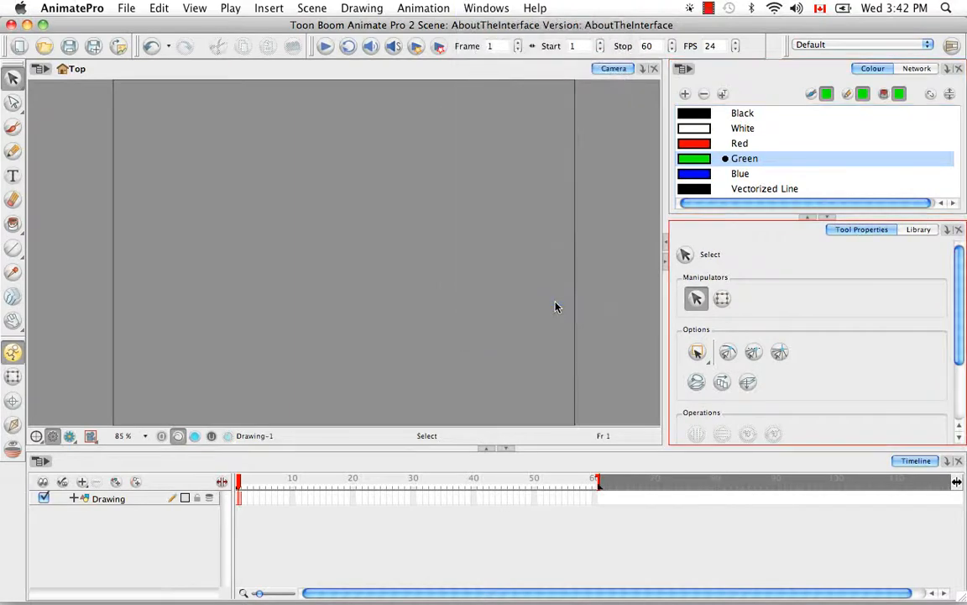
{"action": "mouse_move", "coordinate": [608, 357]}
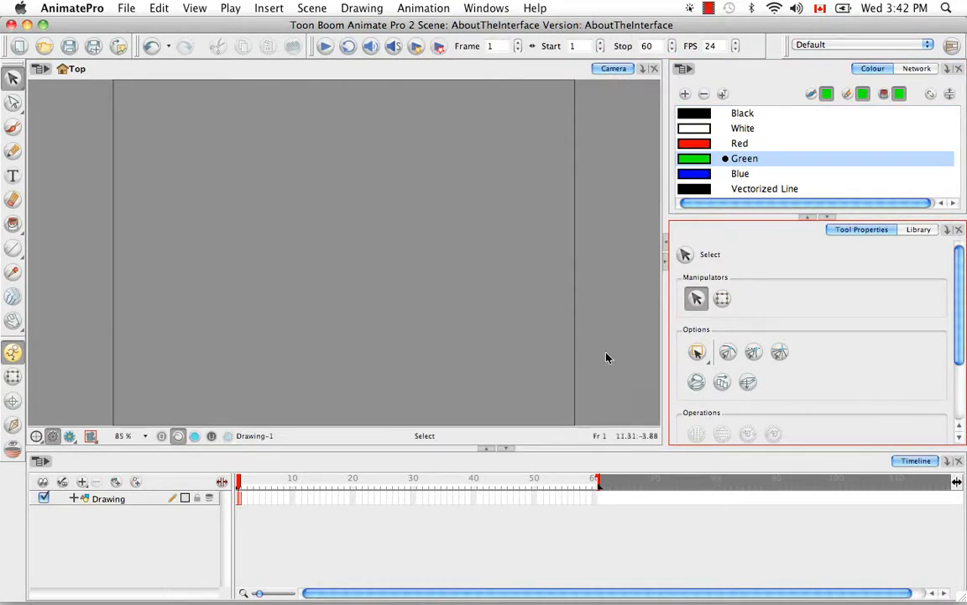
{"action": "mouse_move", "coordinate": [886, 219]}
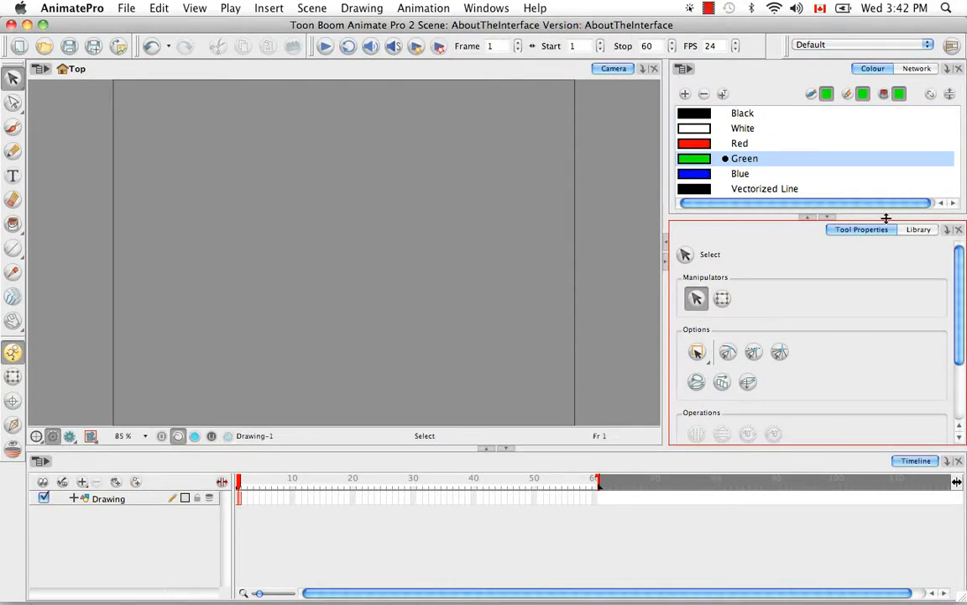
{"action": "left_click", "coordinate": [486, 8]}
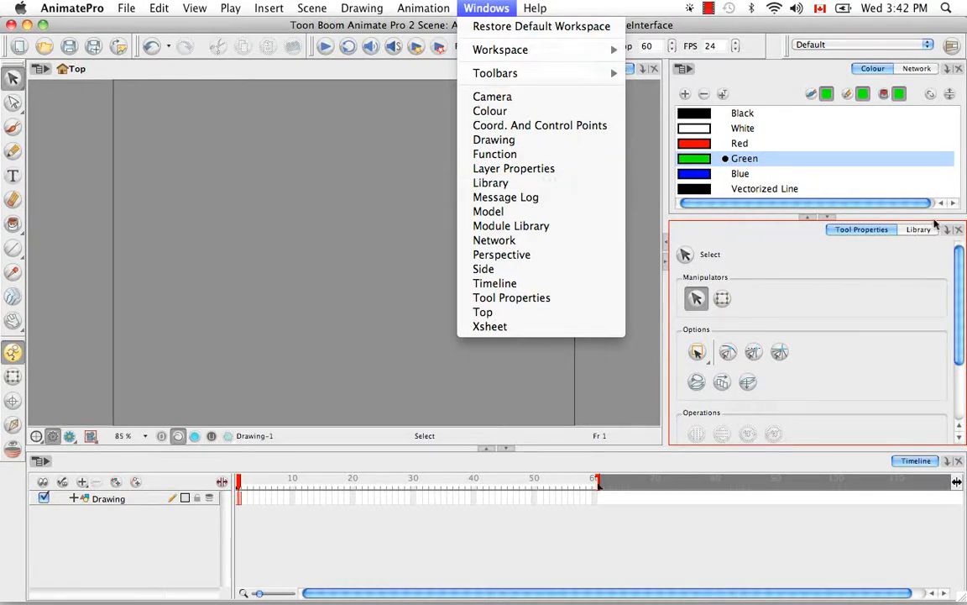
- Open the Library view as a floating window from the Windows menu
{"action": "left_click", "coordinate": [491, 182]}
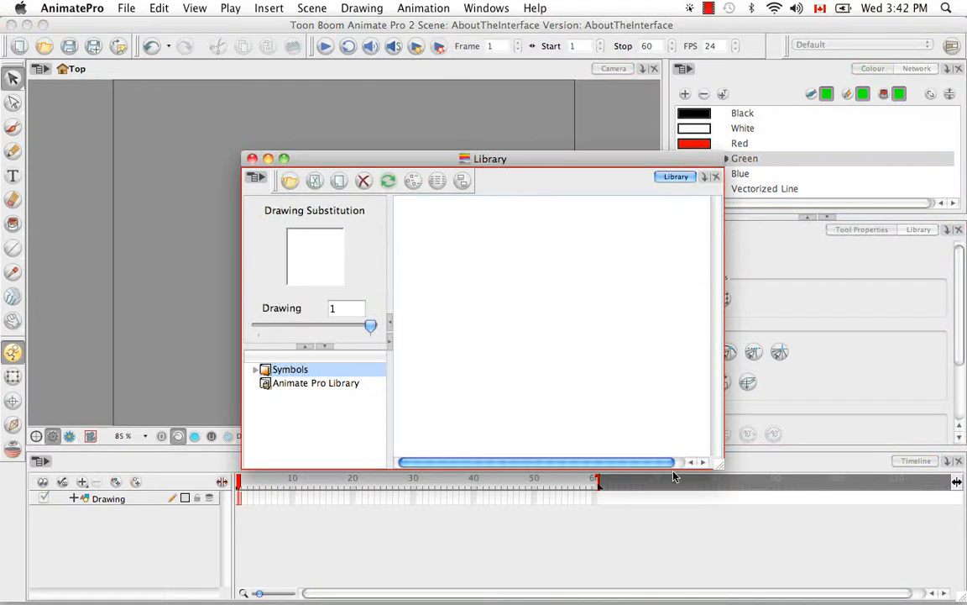
{"action": "mouse_move", "coordinate": [919, 356]}
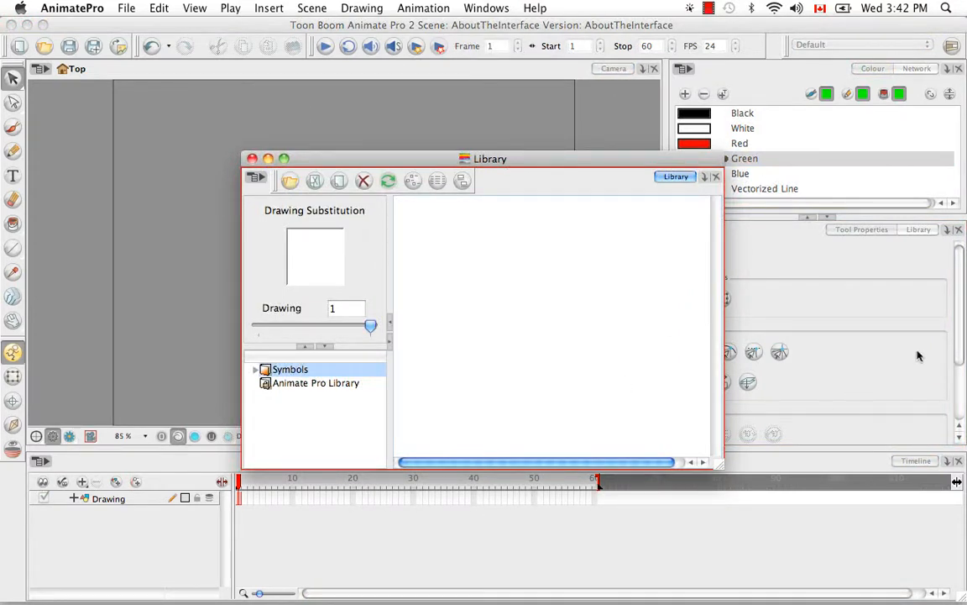
{"action": "mouse_move", "coordinate": [773, 317]}
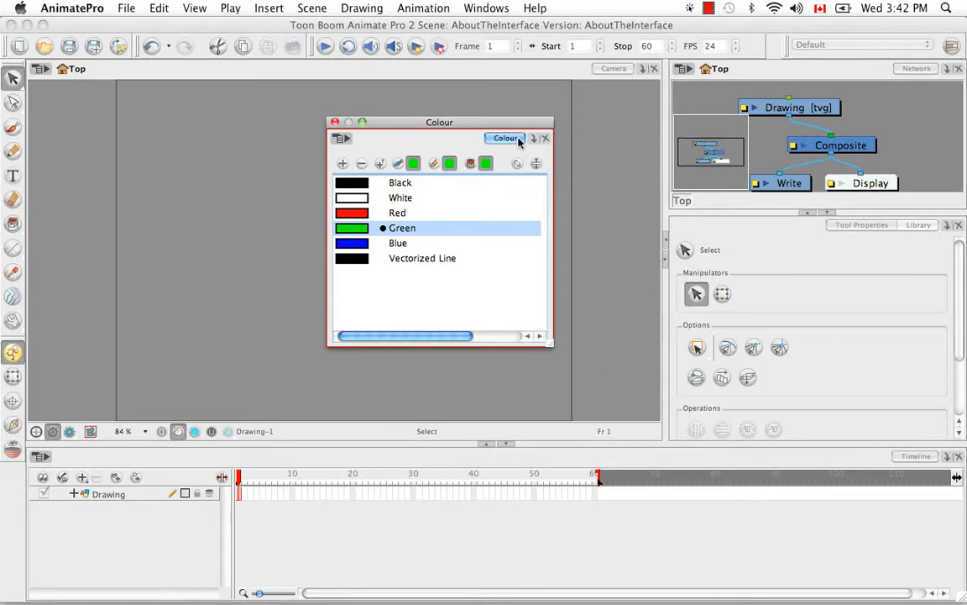
{"action": "mouse_move", "coordinate": [519, 130]}
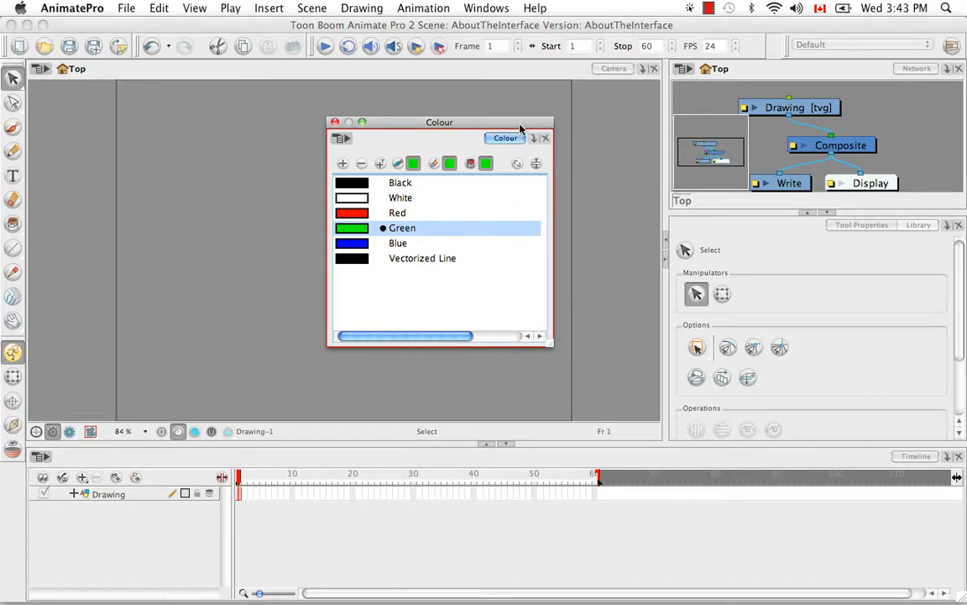
- Drag the floating Colour palette window further into the drawing area
{"action": "left_click_drag", "start_coordinate": [439, 122], "coordinate": [235, 22]}
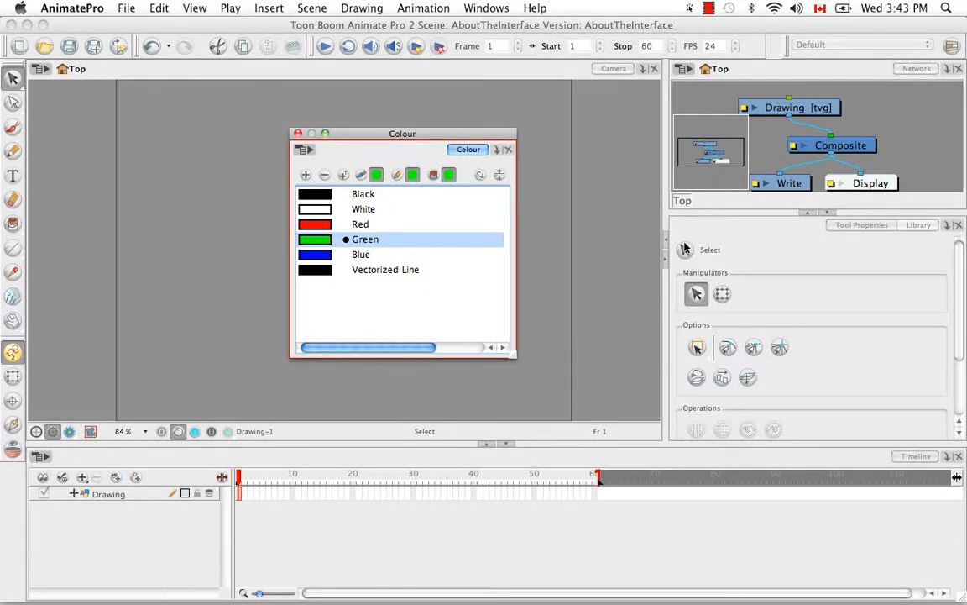
{"action": "mouse_move", "coordinate": [221, 332]}
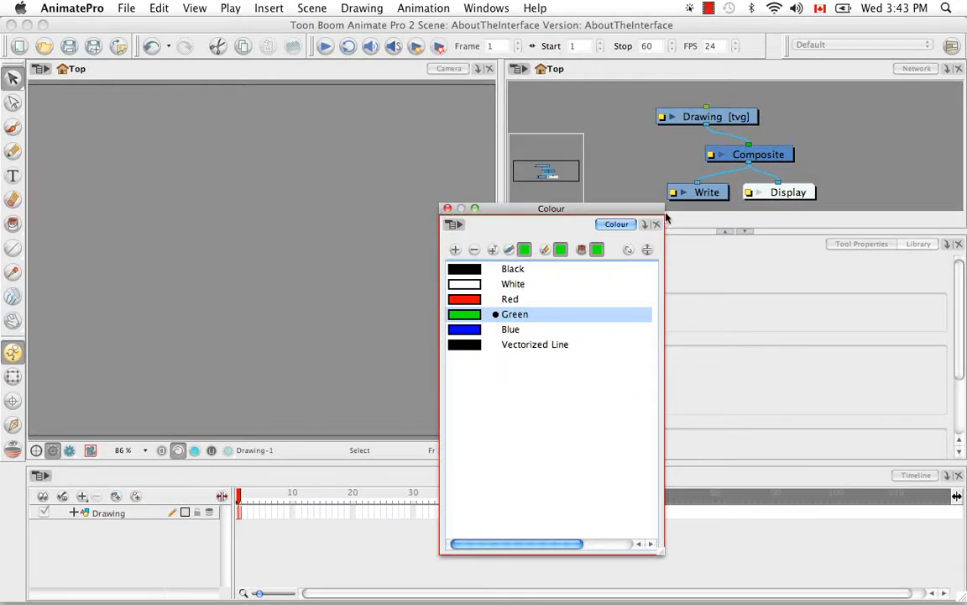
{"action": "mouse_move", "coordinate": [872, 80]}
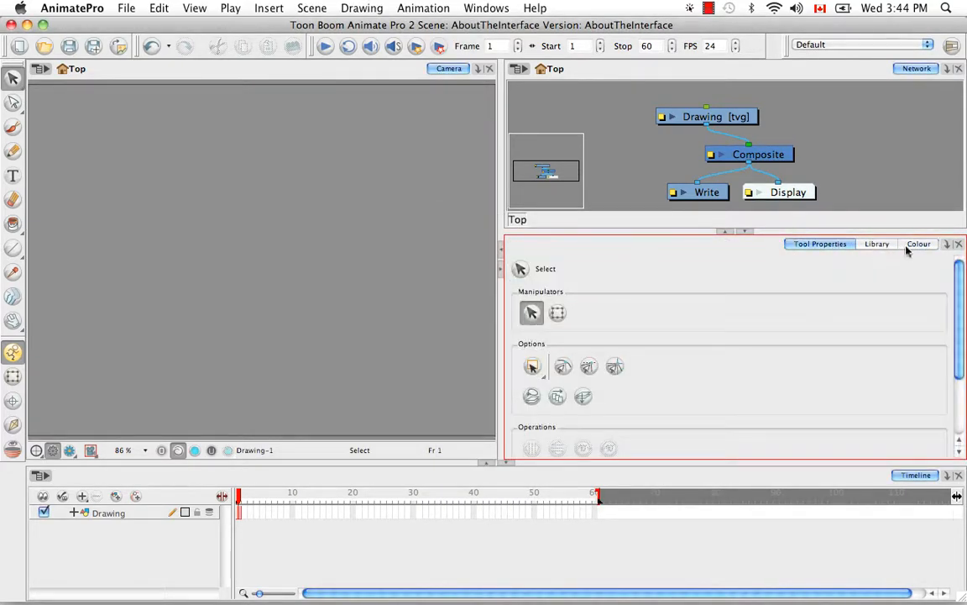
- Show the Colour palette tab, close it, then restore it in the docked panel
{"action": "left_click", "coordinate": [918, 244]}
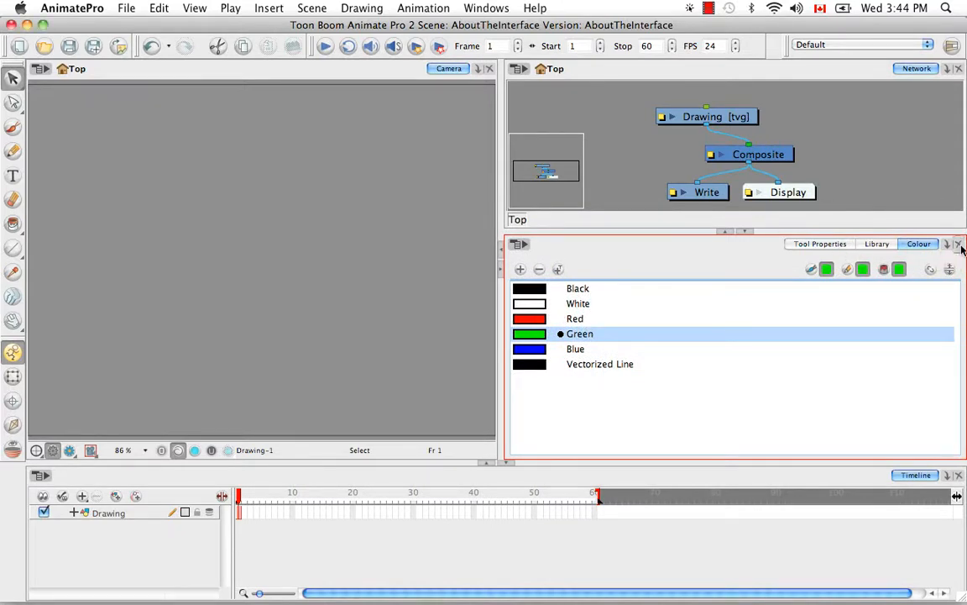
{"action": "left_click", "coordinate": [819, 244]}
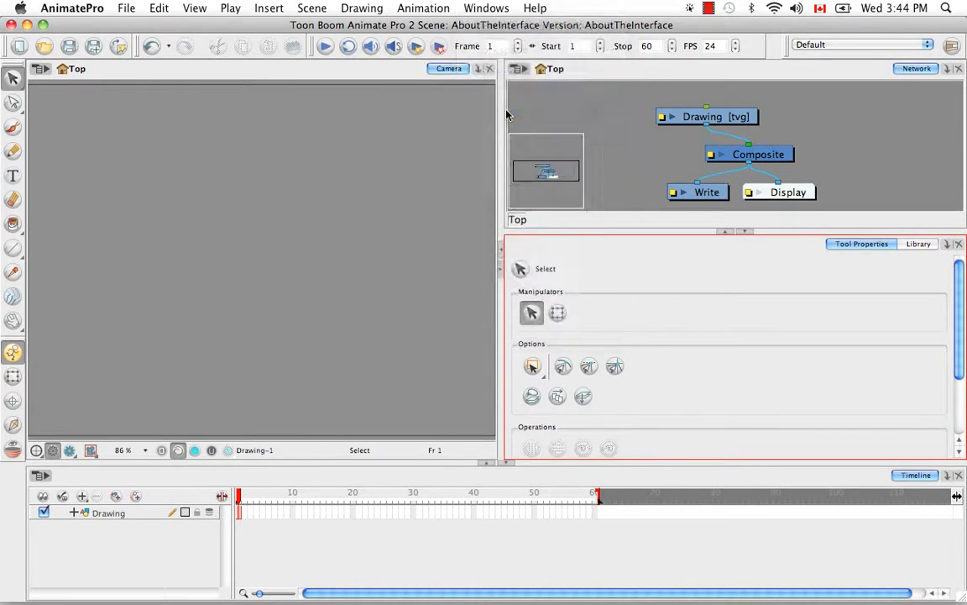
{"action": "left_click", "coordinate": [919, 244]}
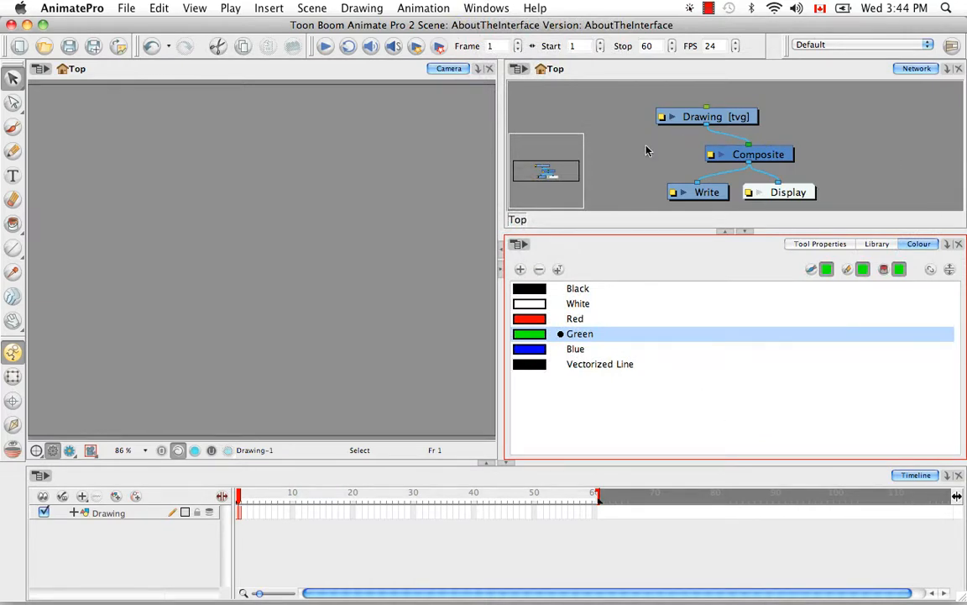
{"action": "mouse_move", "coordinate": [876, 250]}
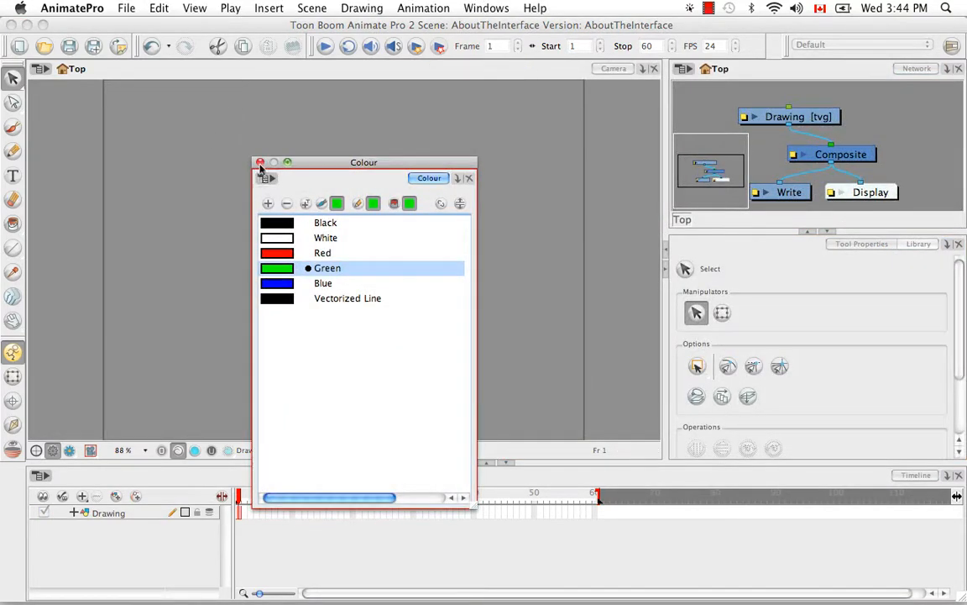
- Close the floating Colour window and add Colour as a tab beside Network
{"action": "left_click", "coordinate": [486, 7]}
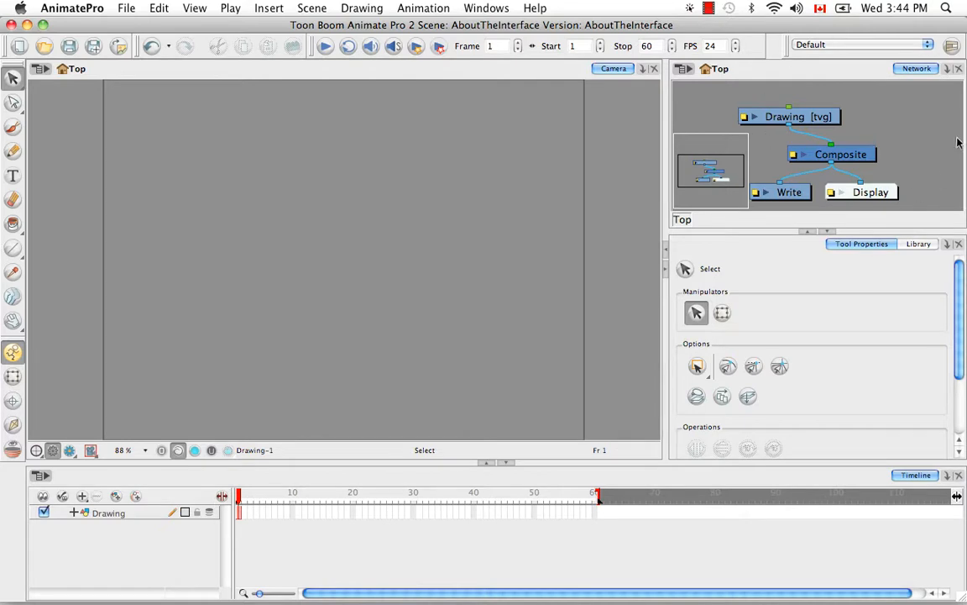
{"action": "left_click", "coordinate": [947, 69]}
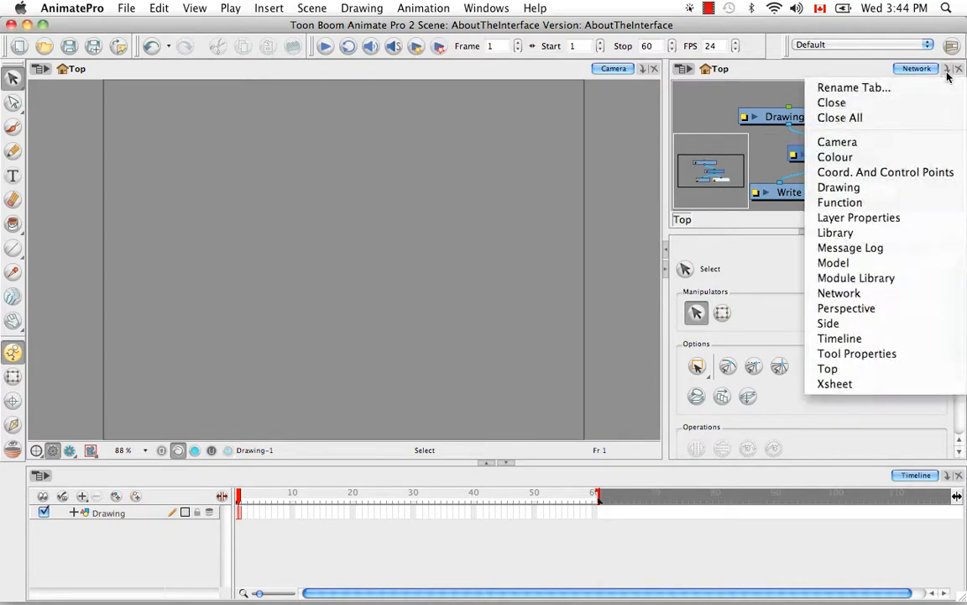
{"action": "left_click", "coordinate": [835, 157]}
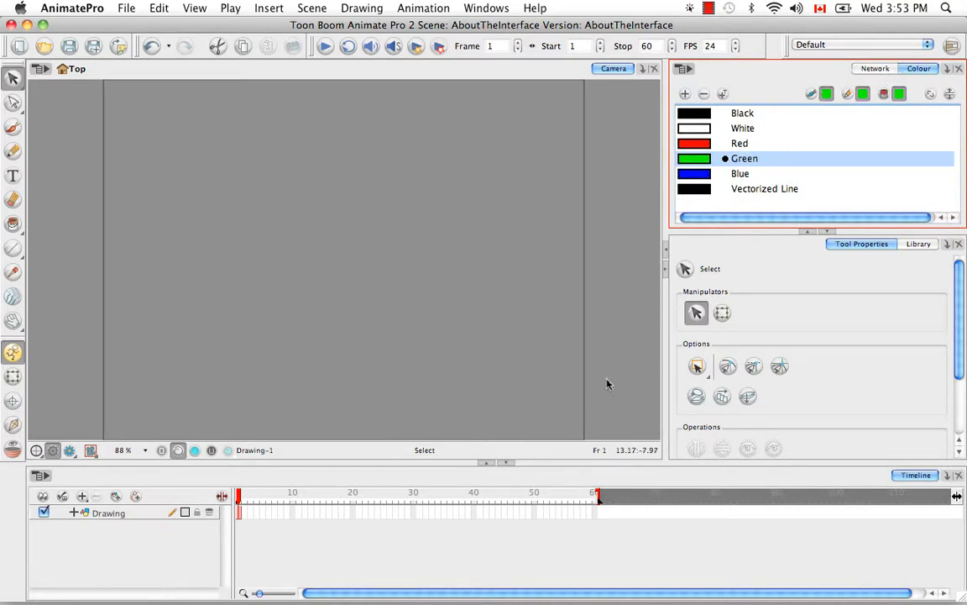
{"action": "mouse_move", "coordinate": [372, 100]}
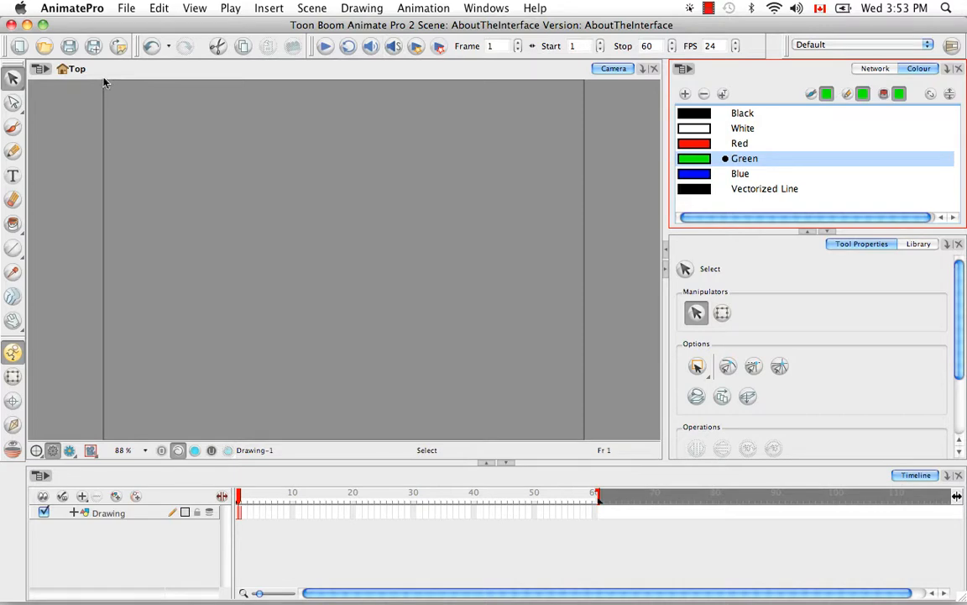
{"action": "mouse_move", "coordinate": [759, 387]}
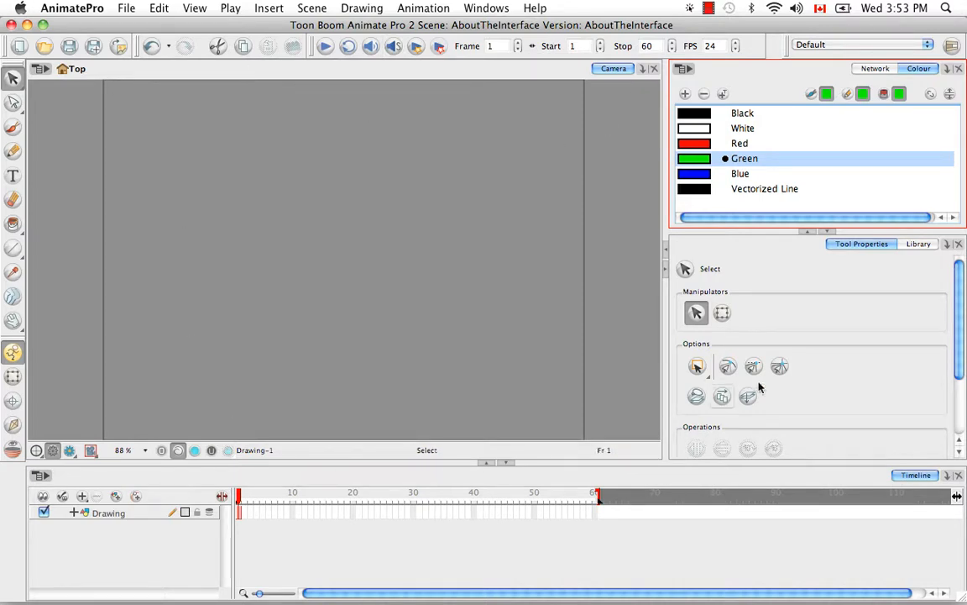
{"action": "mouse_move", "coordinate": [190, 150]}
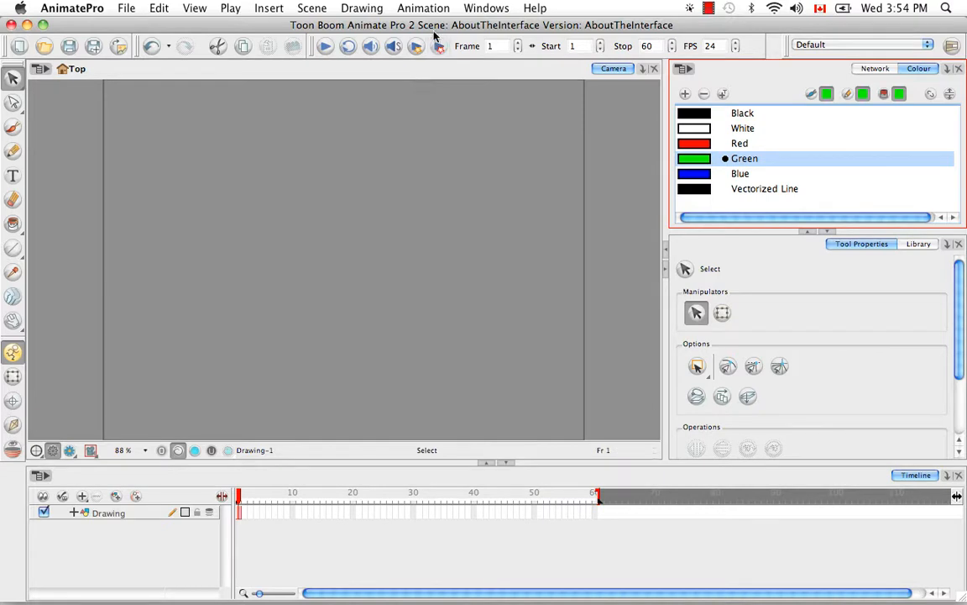
- Enable the Camera View and Network View toolbars under Windows > Toolbars
{"action": "left_click", "coordinate": [486, 8]}
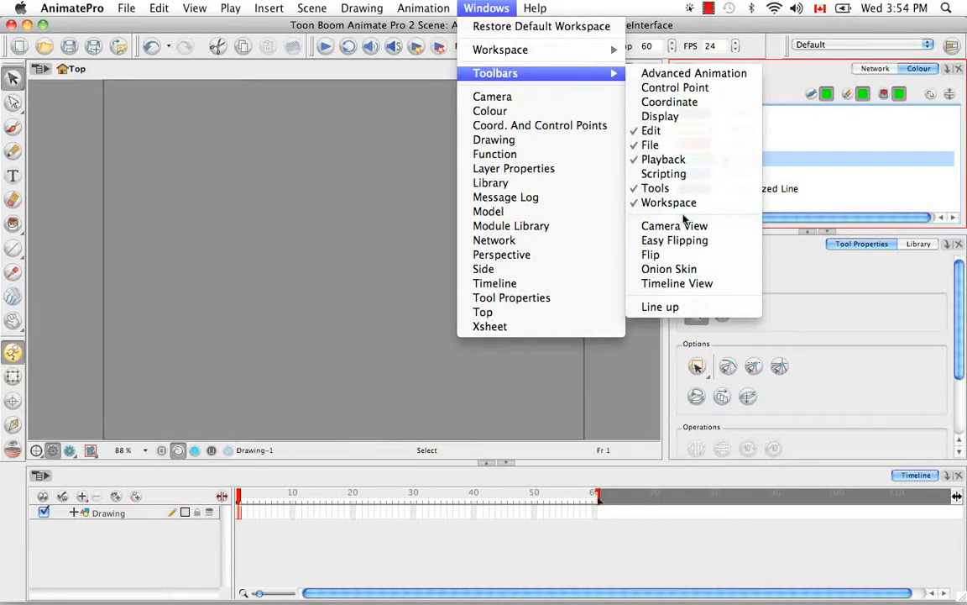
{"action": "mouse_move", "coordinate": [675, 225]}
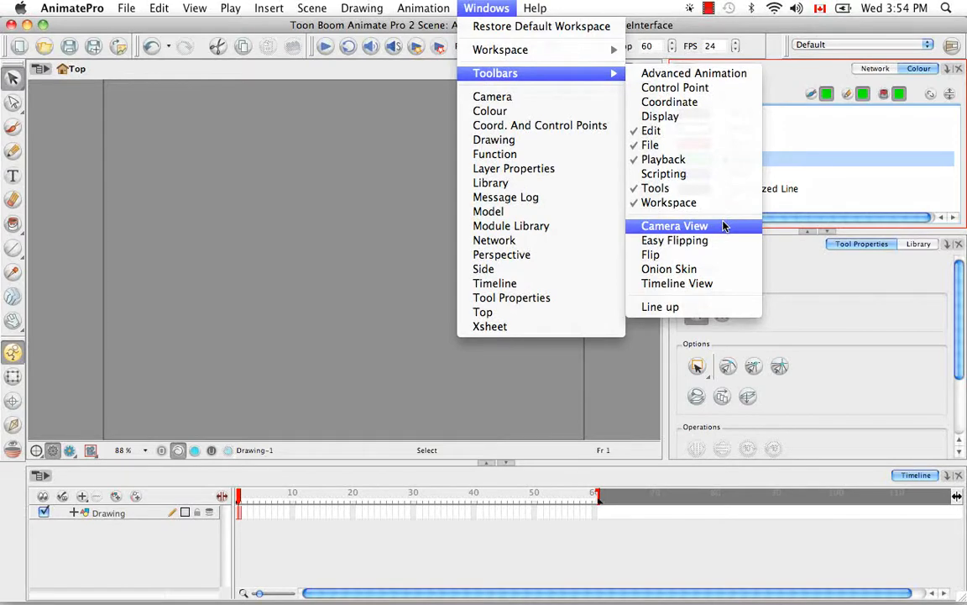
{"action": "left_click", "coordinate": [674, 225]}
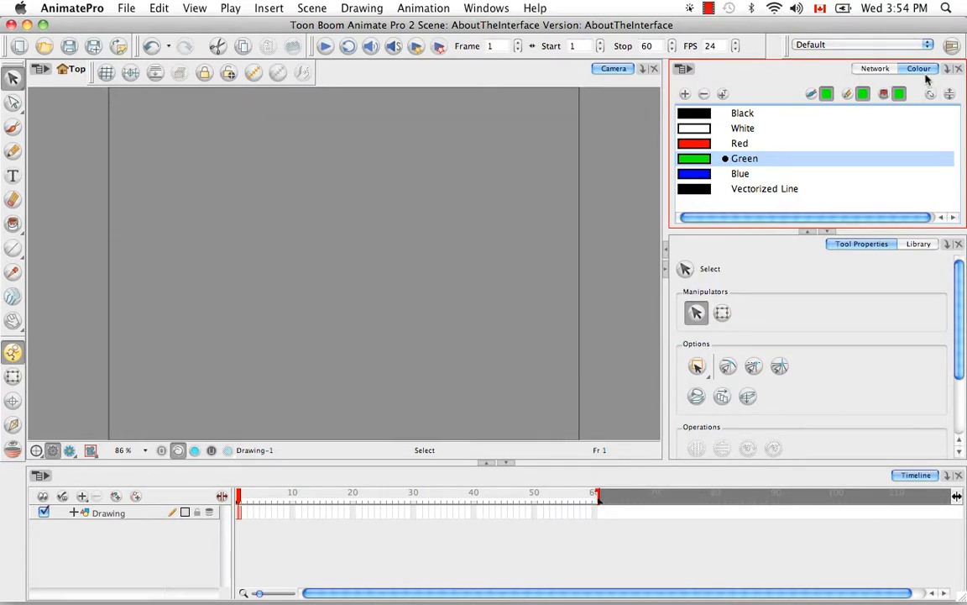
{"action": "left_click", "coordinate": [486, 7]}
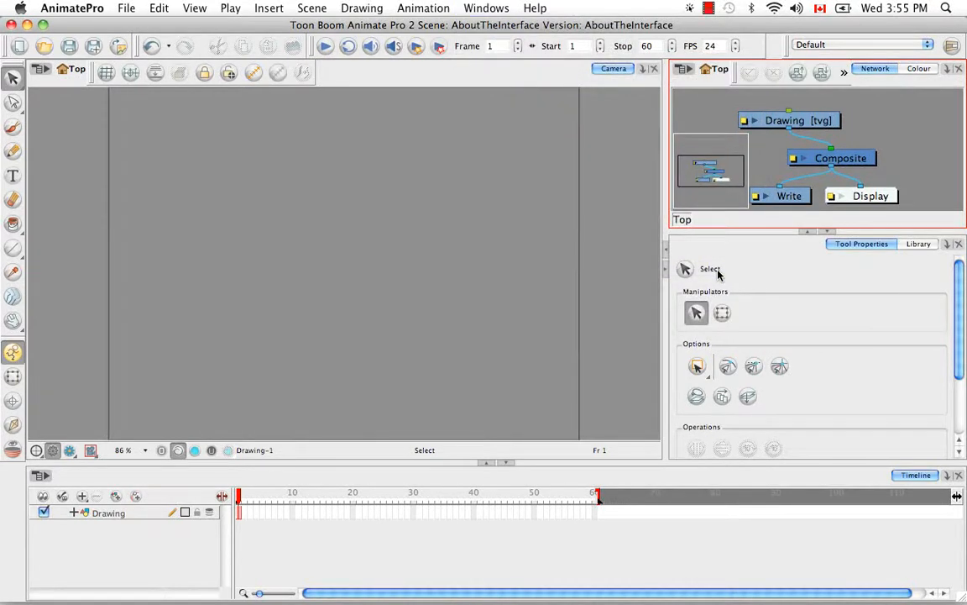
{"action": "left_click", "coordinate": [486, 8]}
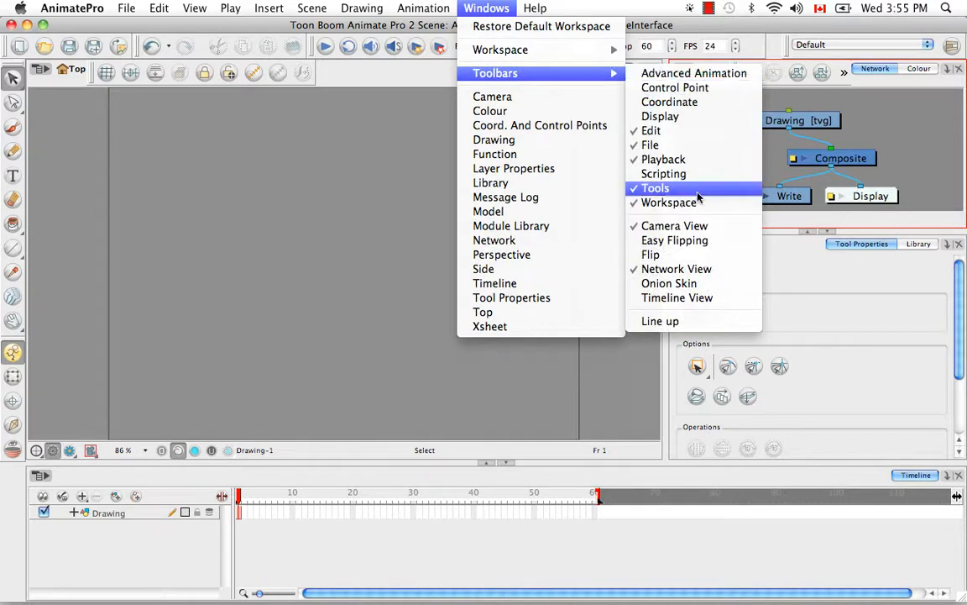
{"action": "mouse_move", "coordinate": [668, 283]}
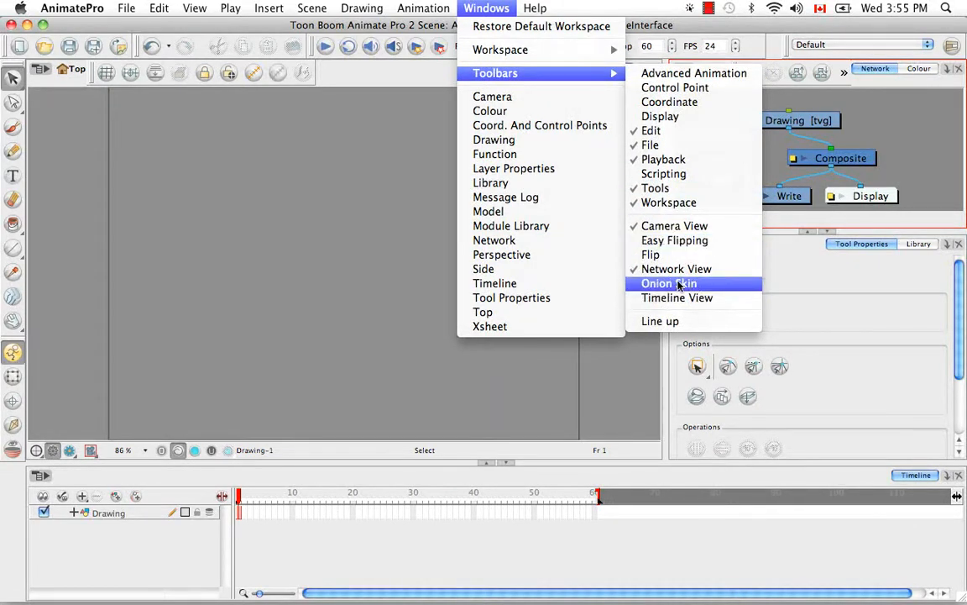
{"action": "left_click", "coordinate": [668, 283]}
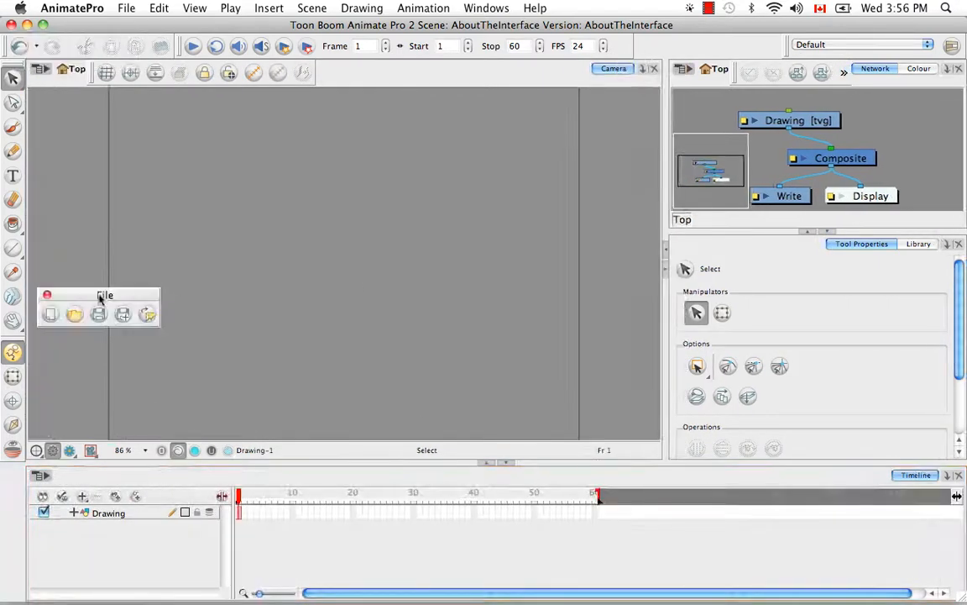
{"action": "left_click_drag", "start_coordinate": [104, 294], "coordinate": [207, 226]}
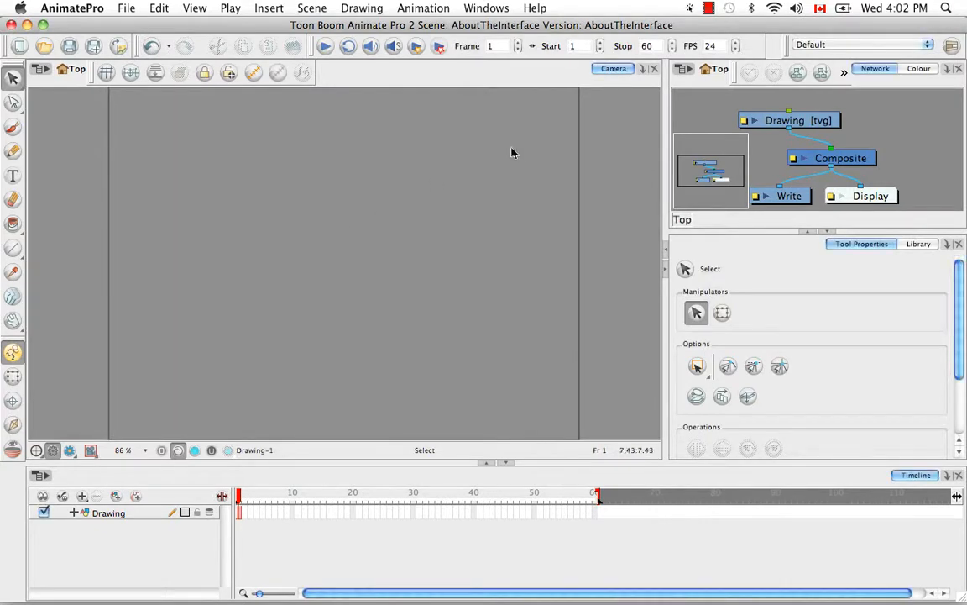
{"action": "mouse_move", "coordinate": [503, 166]}
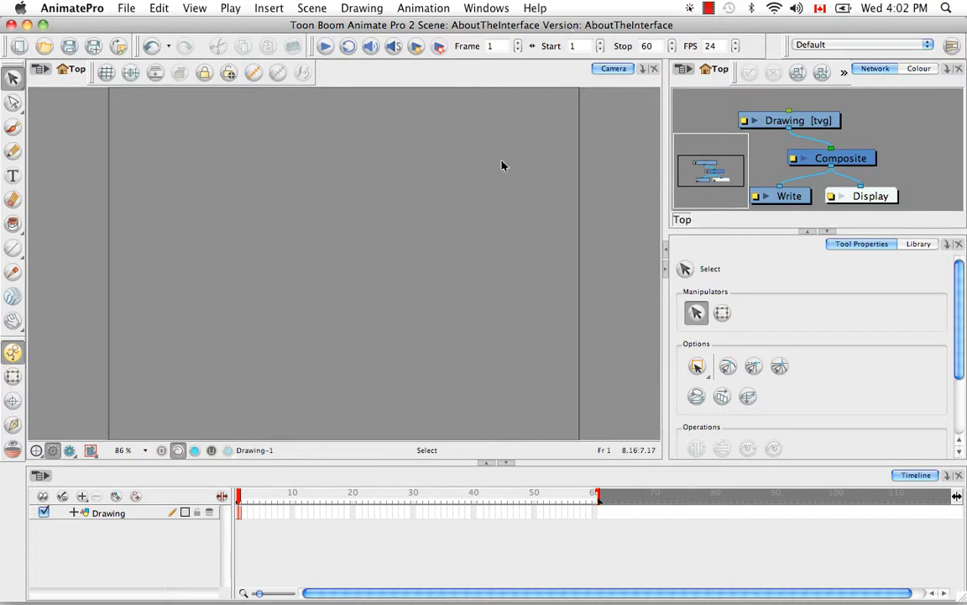
- Switch to the Hand-Drawn Animation workspace, float the File toolbar, and move the Xsheet to the lower panel
{"action": "left_click", "coordinate": [861, 44]}
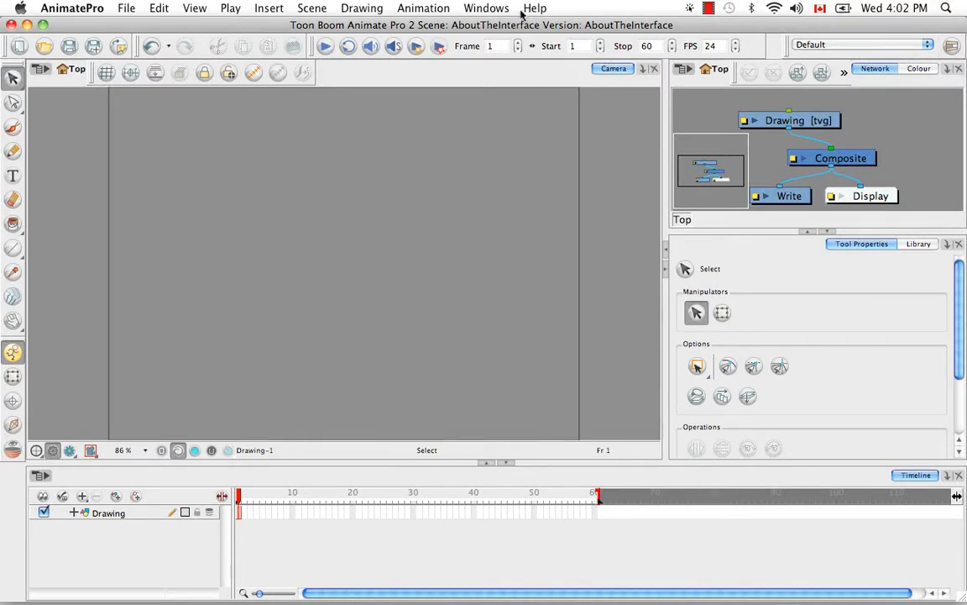
{"action": "left_click", "coordinate": [486, 7]}
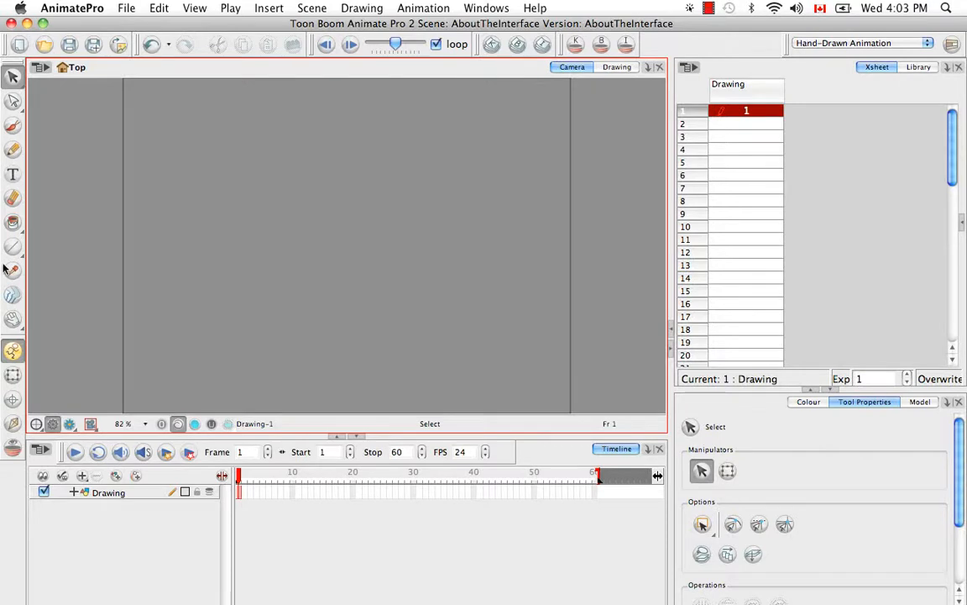
{"action": "mouse_move", "coordinate": [386, 254]}
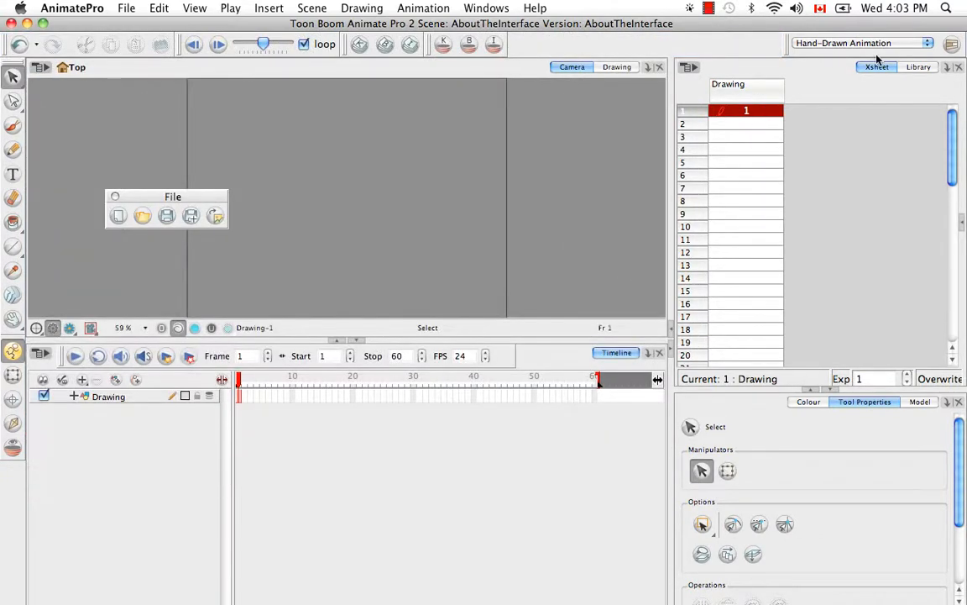
{"action": "left_click", "coordinate": [917, 67]}
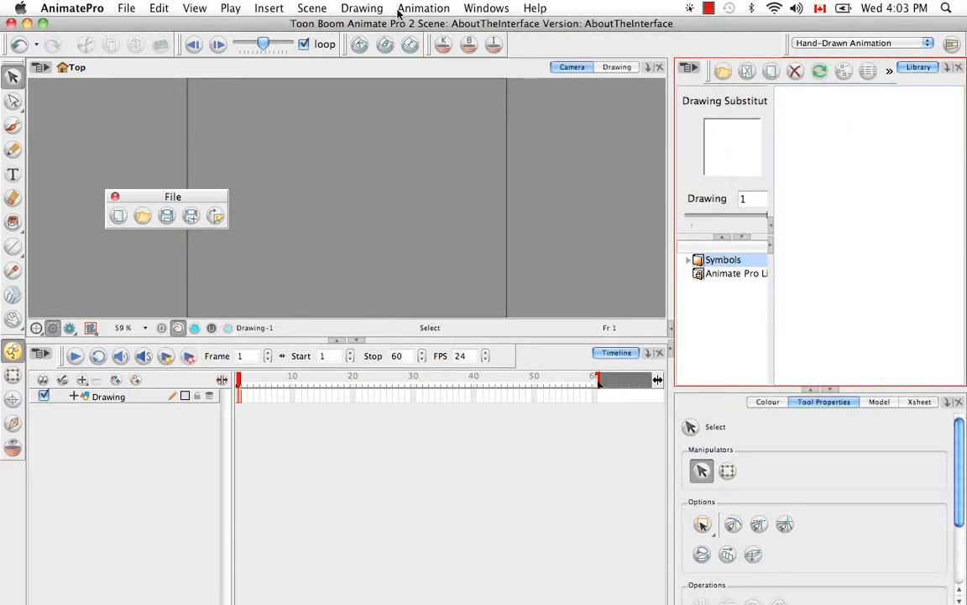
{"action": "mouse_move", "coordinate": [542, 301]}
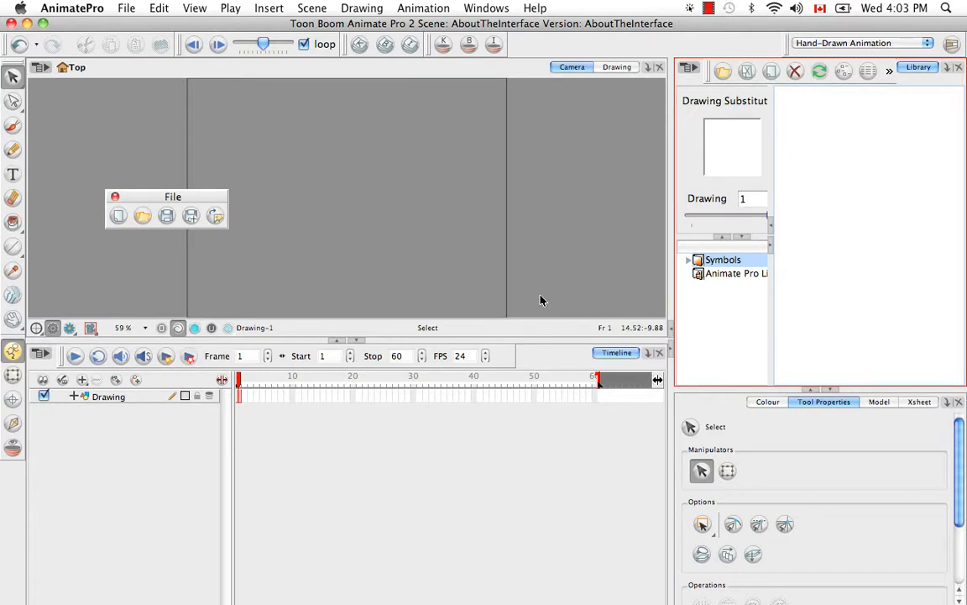
{"action": "mouse_move", "coordinate": [528, 283]}
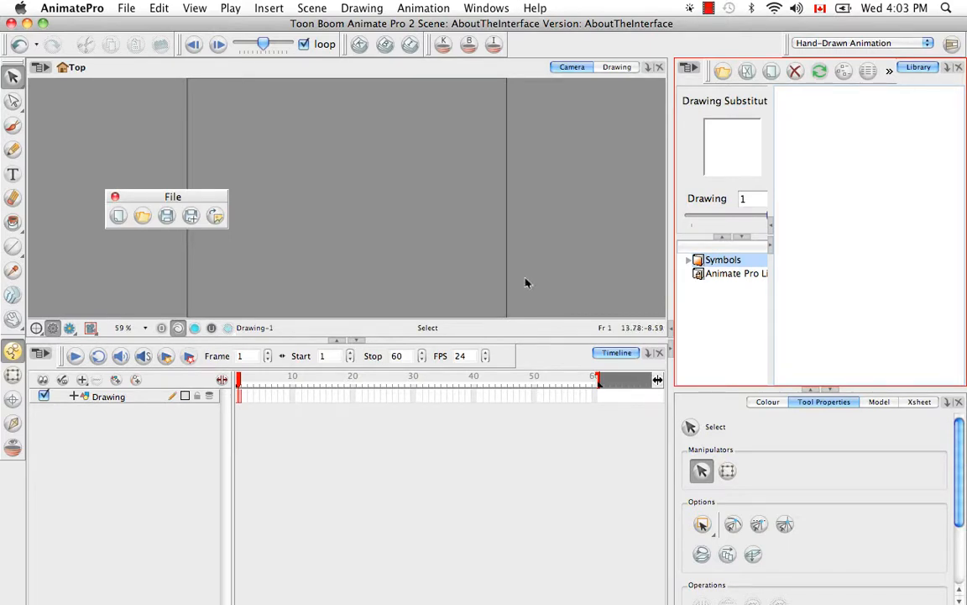
{"action": "left_click", "coordinate": [486, 7]}
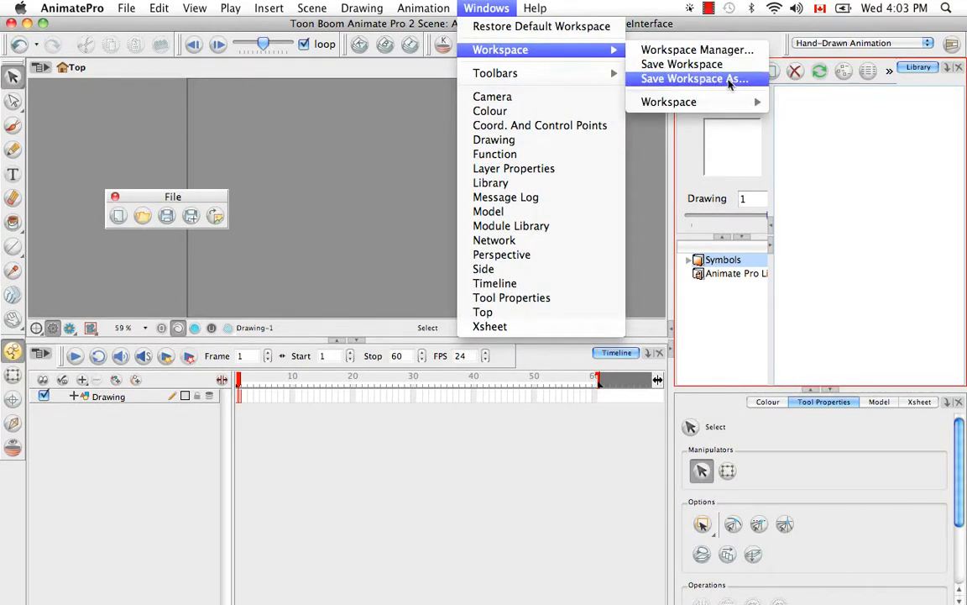
- Save the current layout as a new workspace named 'MyHandDrawnWS'
{"action": "left_click", "coordinate": [694, 78]}
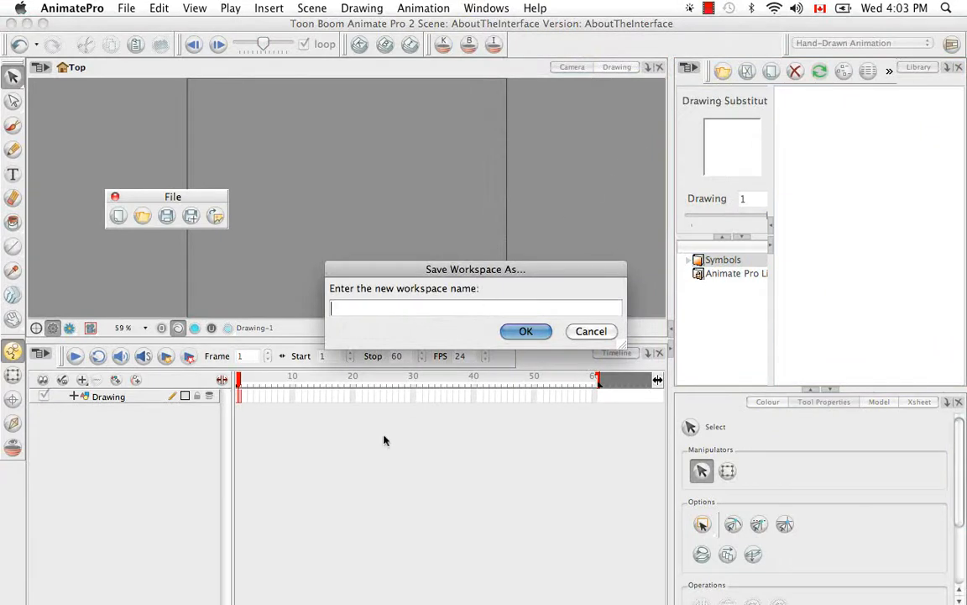
{"action": "type", "text": "My"}
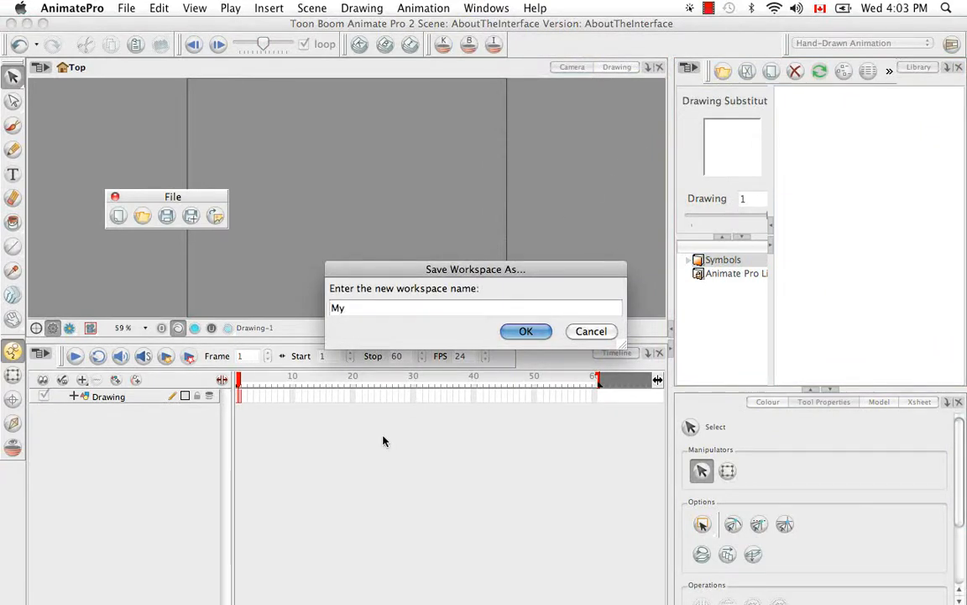
{"action": "type", "text": "Hand"}
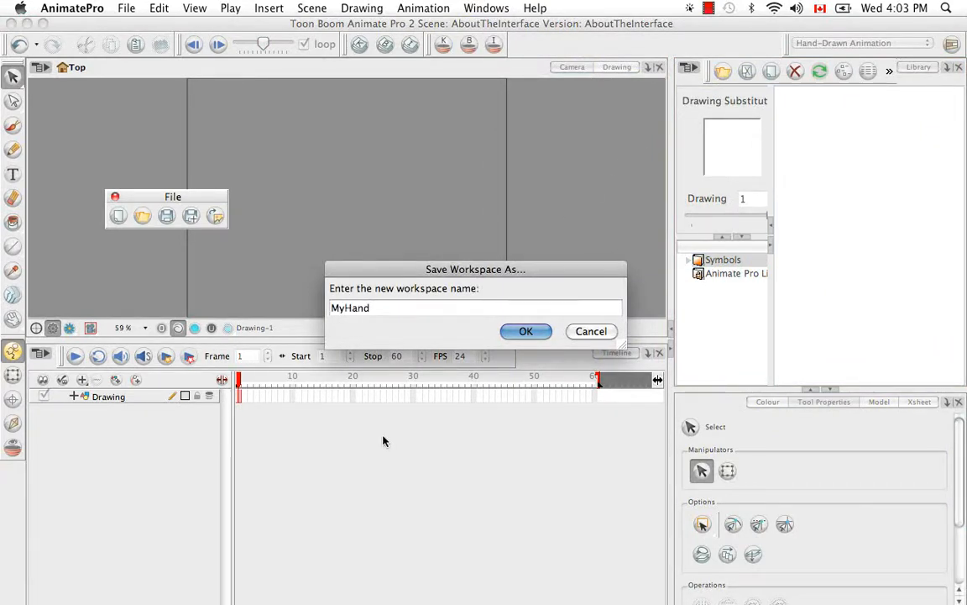
{"action": "type", "text": "Drawn"}
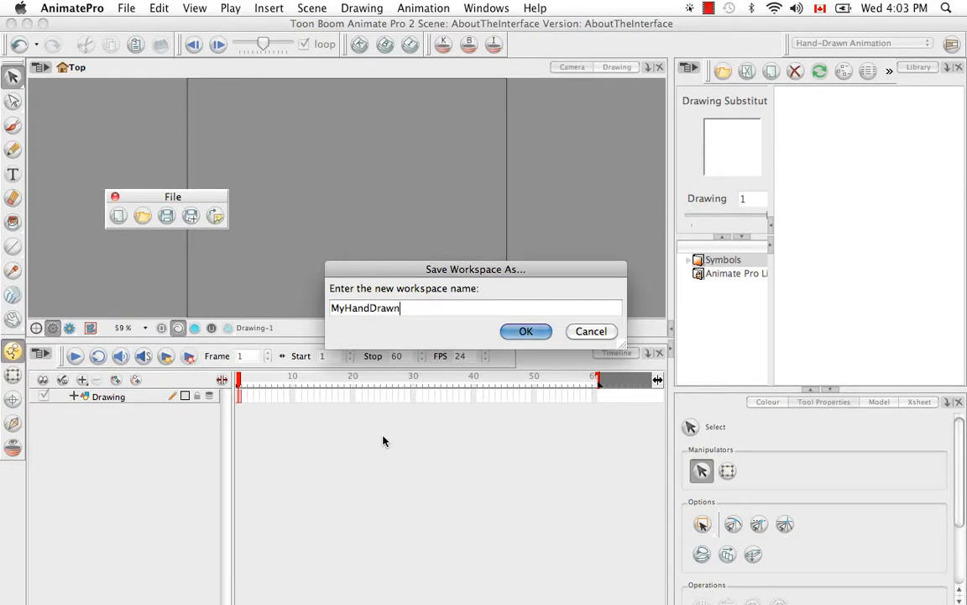
{"action": "type", "text": "WS"}
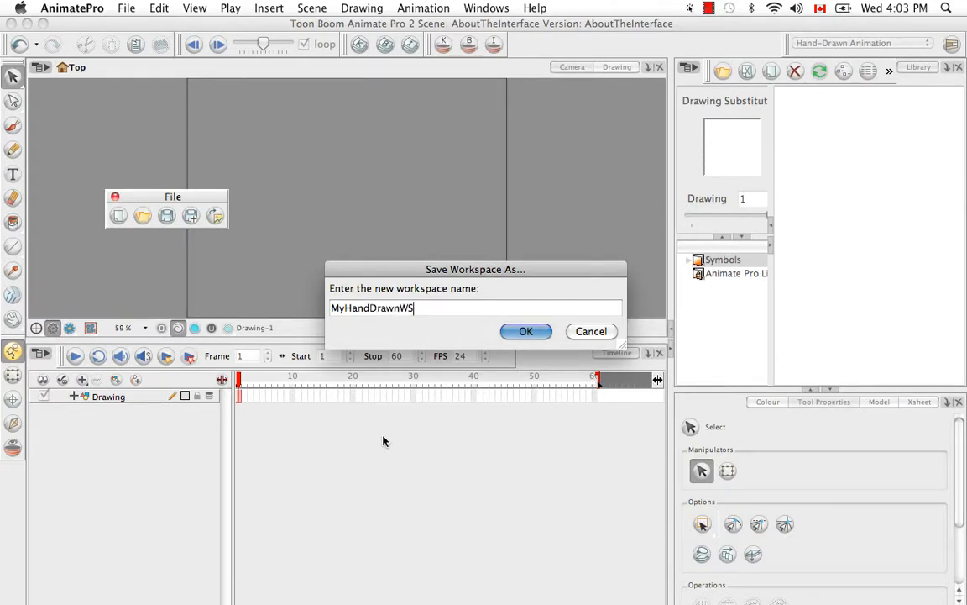
{"action": "left_click", "coordinate": [526, 330]}
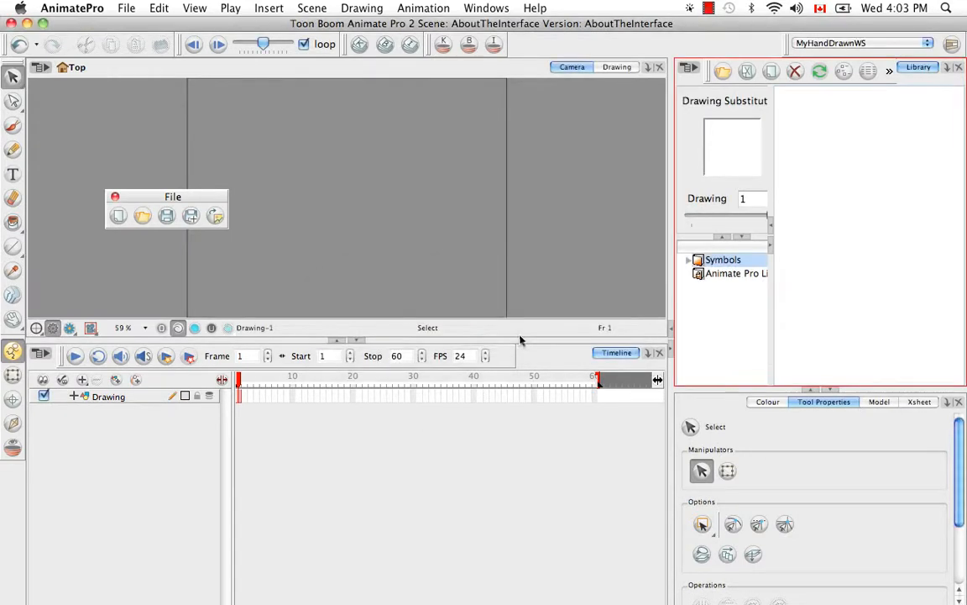
{"action": "mouse_move", "coordinate": [141, 581]}
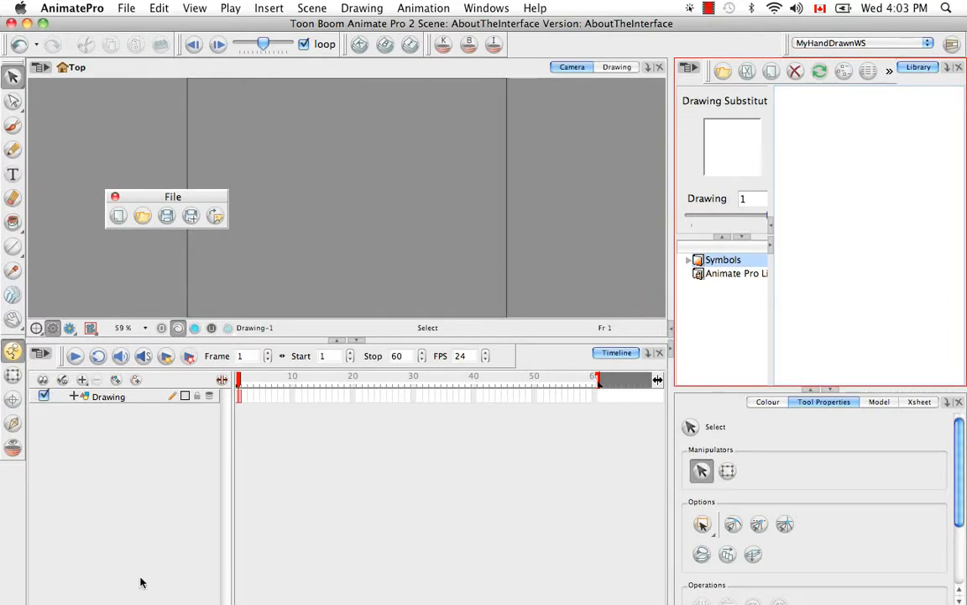
- Check the workspace dropdown to confirm MyHandDrawnWS is listed and active
{"action": "left_click", "coordinate": [927, 44]}
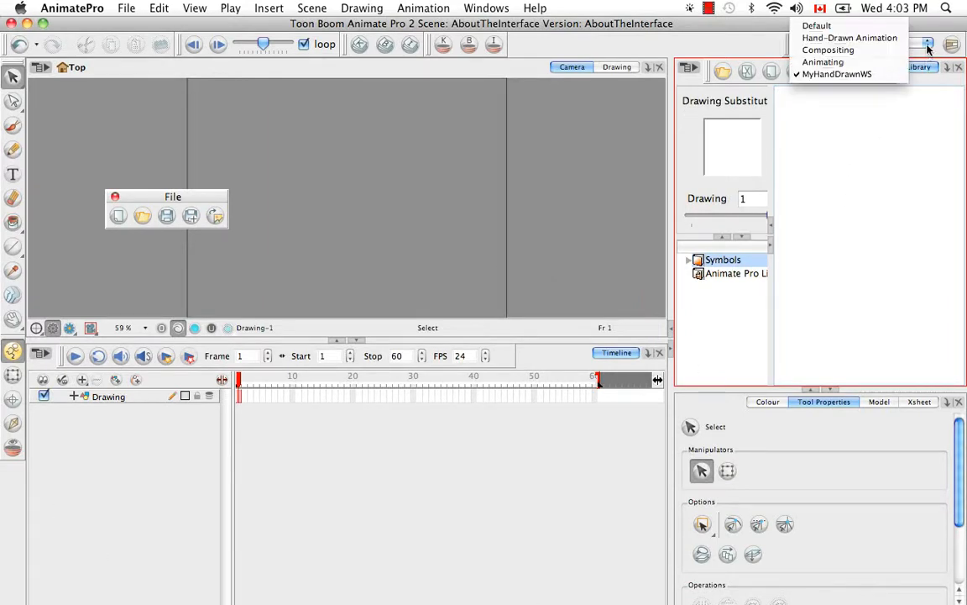
{"action": "left_click", "coordinate": [837, 74]}
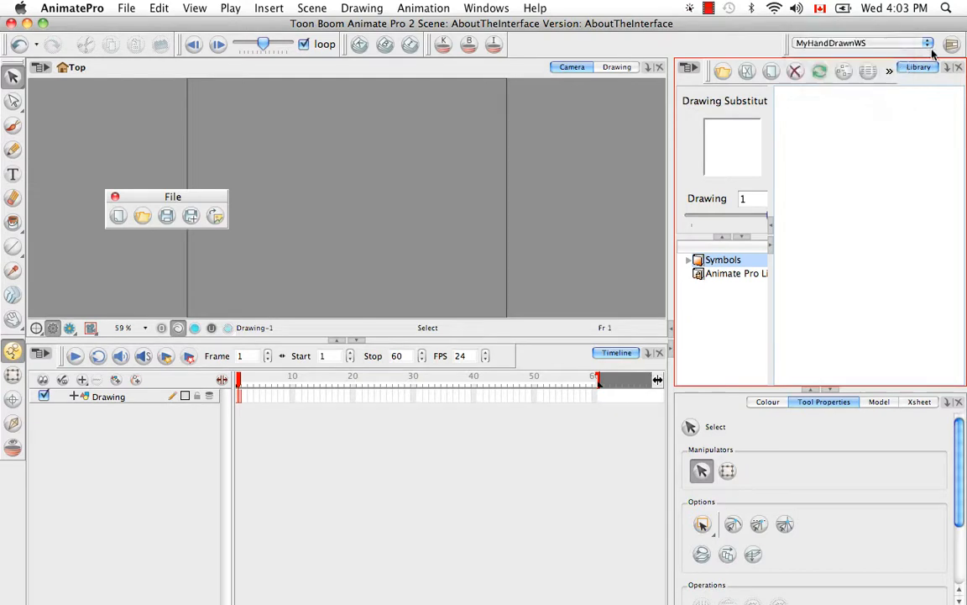
{"action": "left_click", "coordinate": [486, 7]}
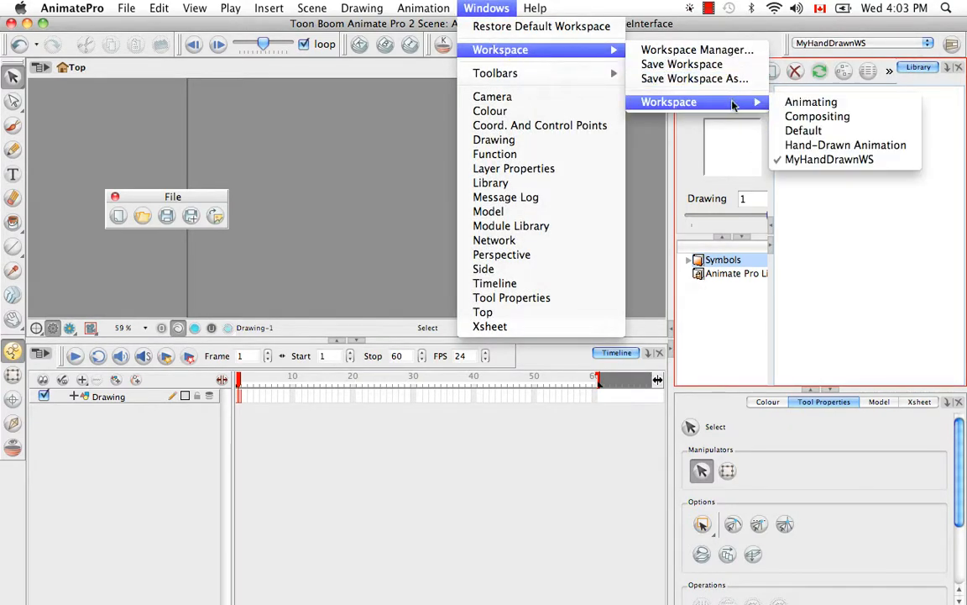
{"action": "mouse_move", "coordinate": [817, 115]}
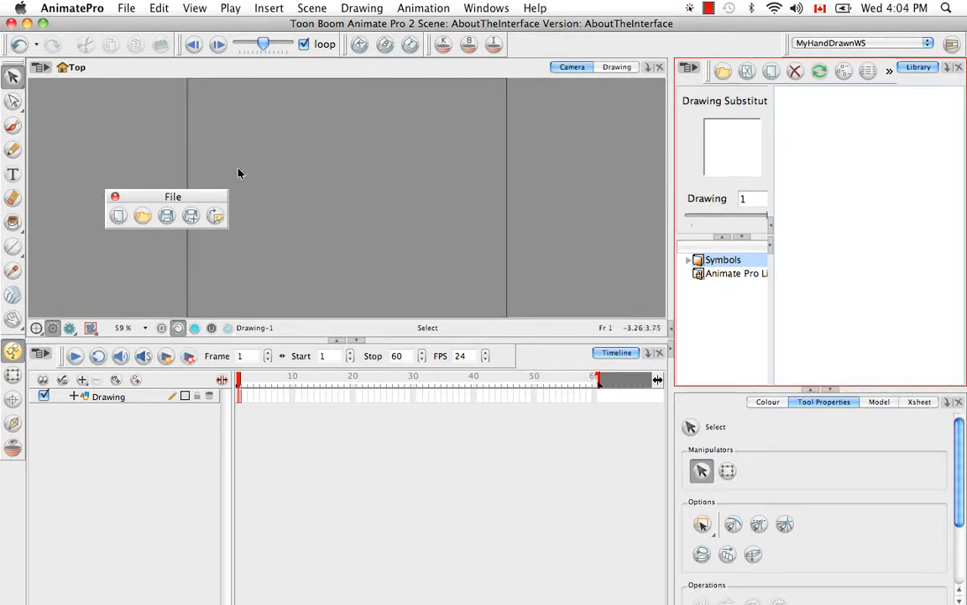
- Dock the File toolbar in the top toolbar, then switch between Default and MyHandDrawnWS
{"action": "left_click_drag", "start_coordinate": [173, 197], "coordinate": [141, 133]}
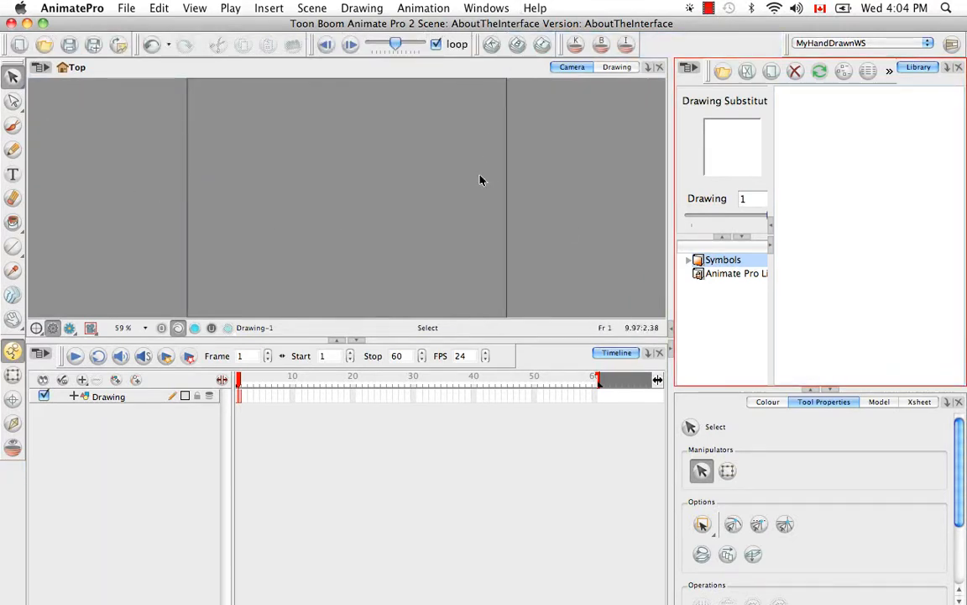
{"action": "mouse_move", "coordinate": [574, 227]}
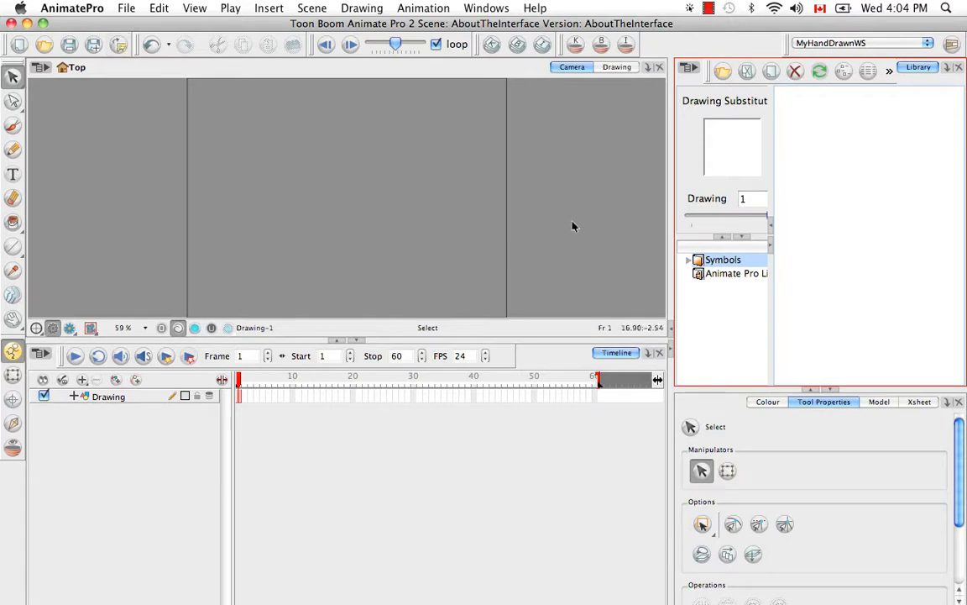
{"action": "left_click", "coordinate": [486, 7]}
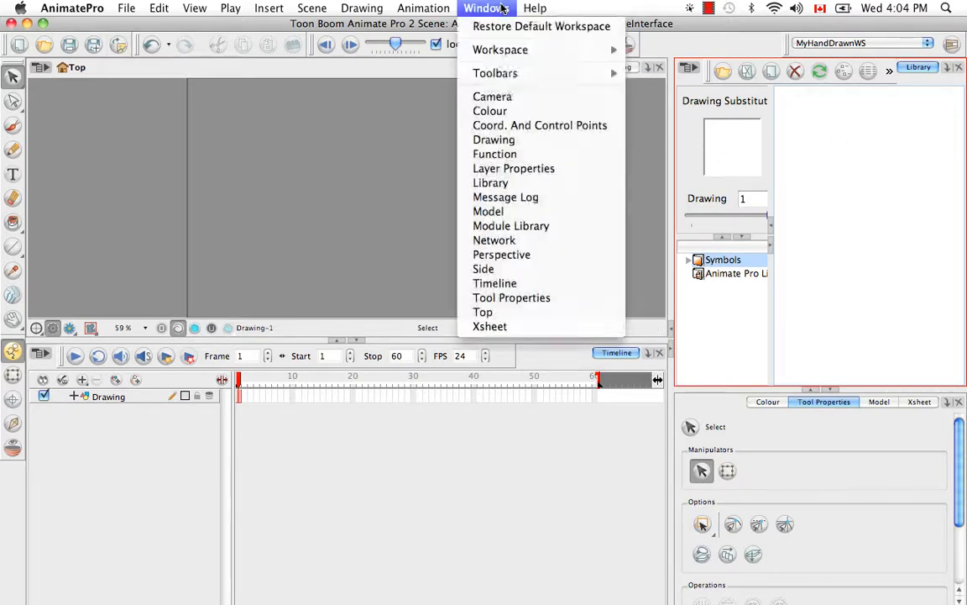
{"action": "mouse_move", "coordinate": [499, 49]}
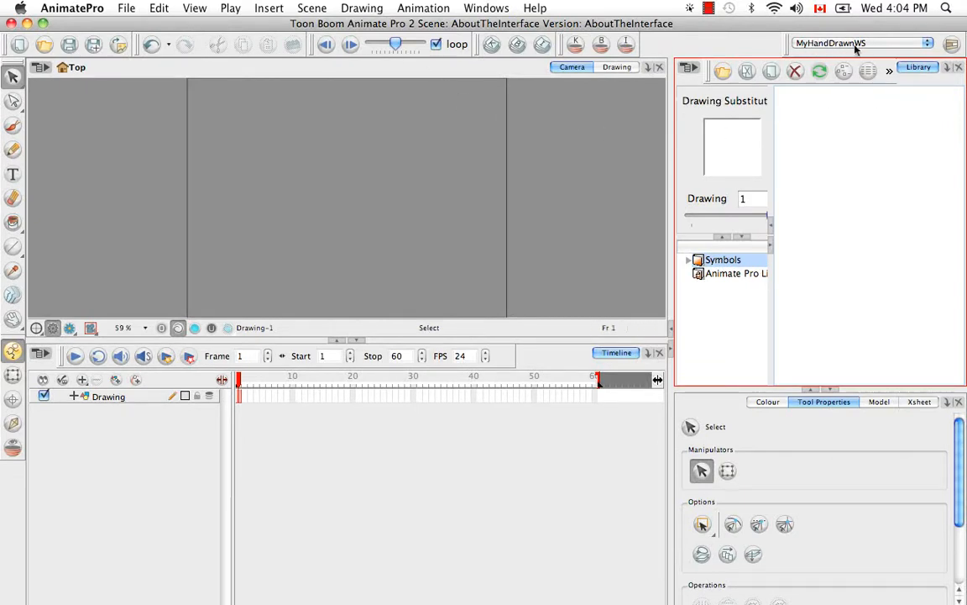
{"action": "mouse_move", "coordinate": [206, 98]}
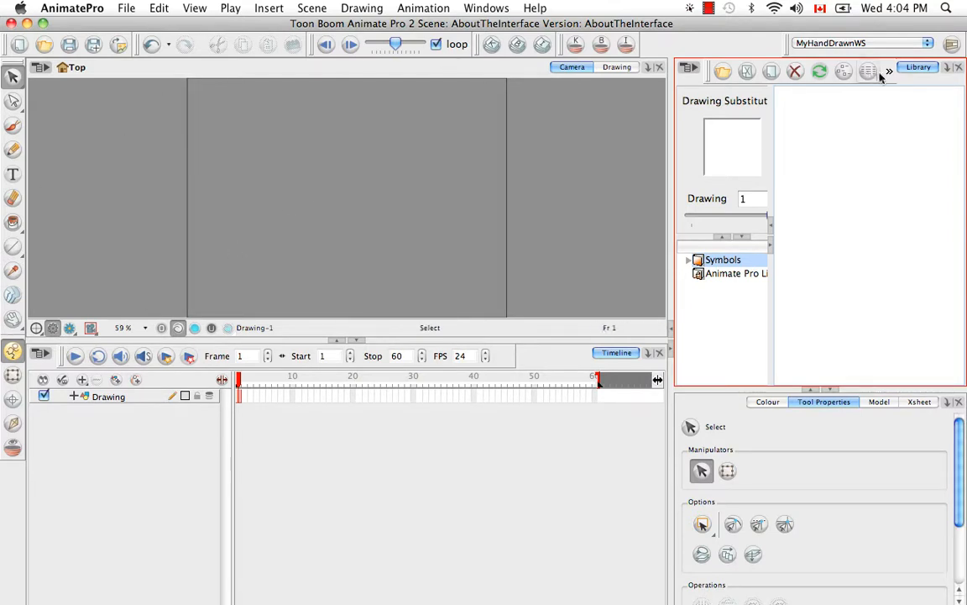
{"action": "left_click", "coordinate": [927, 42]}
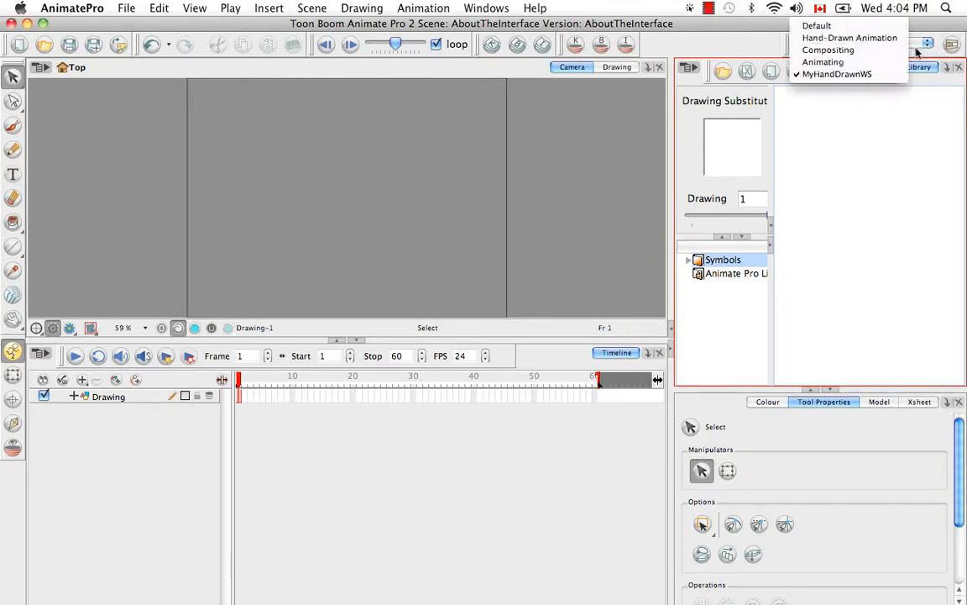
{"action": "mouse_move", "coordinate": [849, 37]}
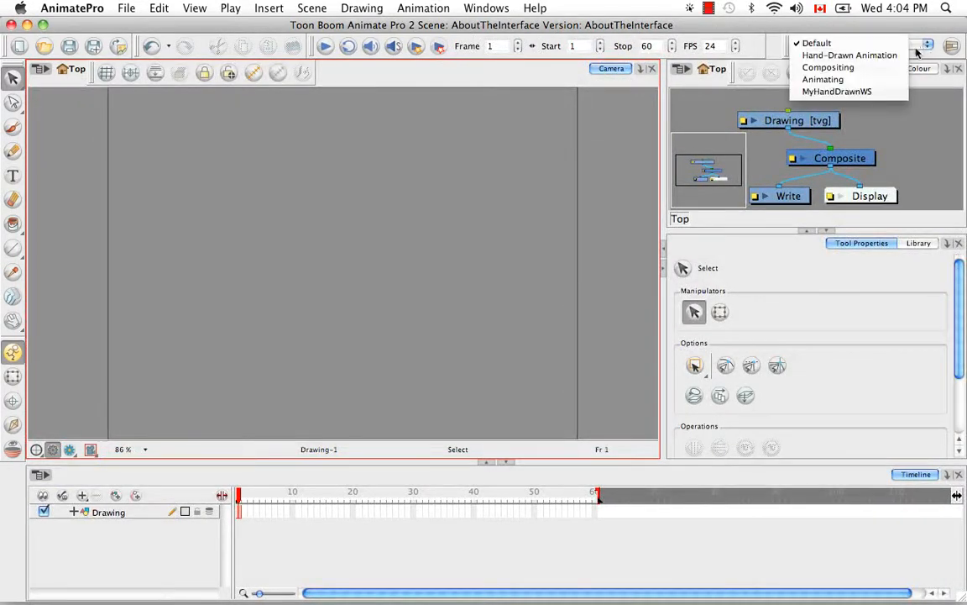
{"action": "mouse_move", "coordinate": [836, 91]}
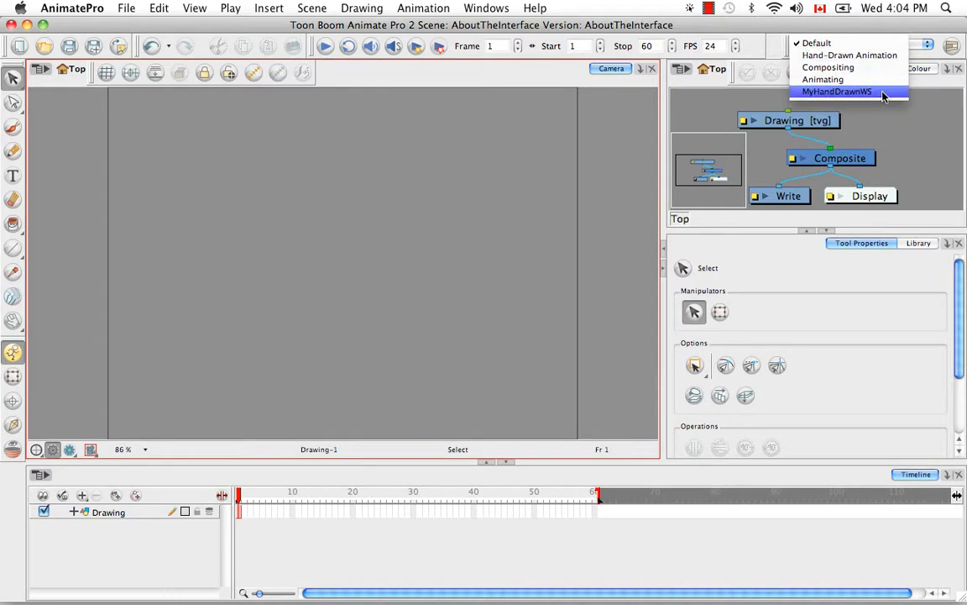
{"action": "left_click", "coordinate": [486, 8]}
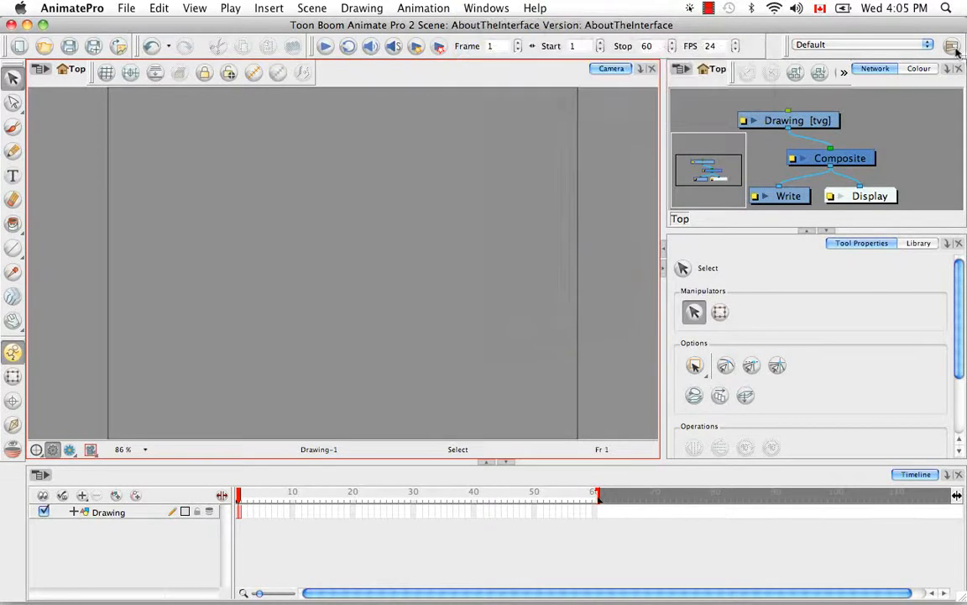
- Remove MyHandDrawnWS in the Workspace Manager with the minus button and apply
{"action": "left_click", "coordinate": [952, 45]}
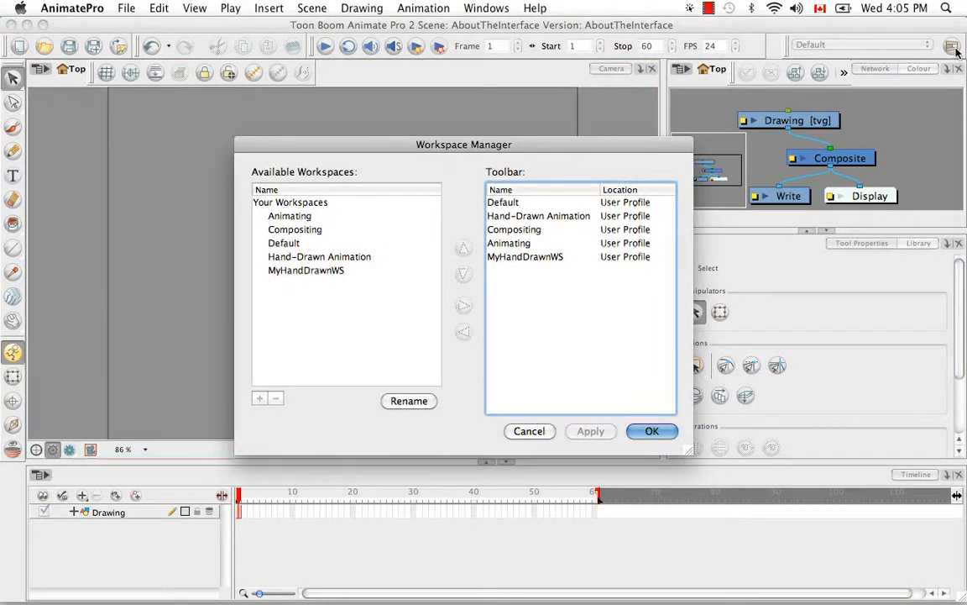
{"action": "left_click", "coordinate": [306, 270]}
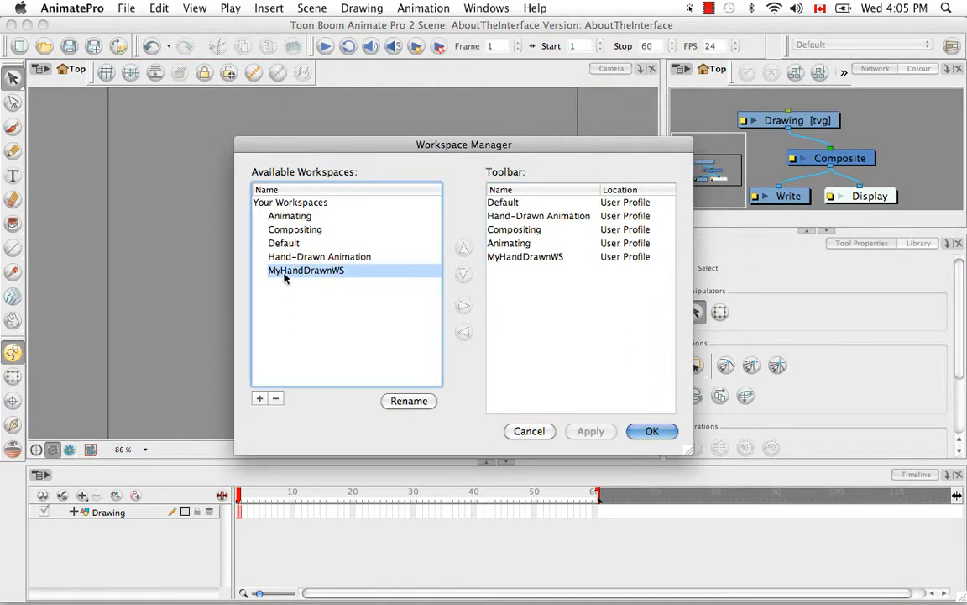
{"action": "mouse_move", "coordinate": [317, 378]}
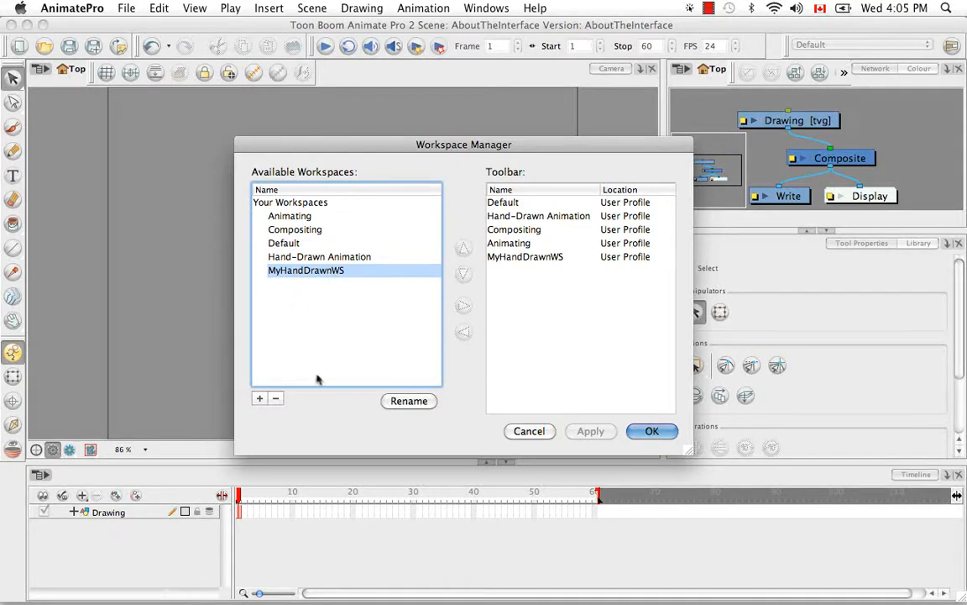
{"action": "left_click", "coordinate": [275, 398]}
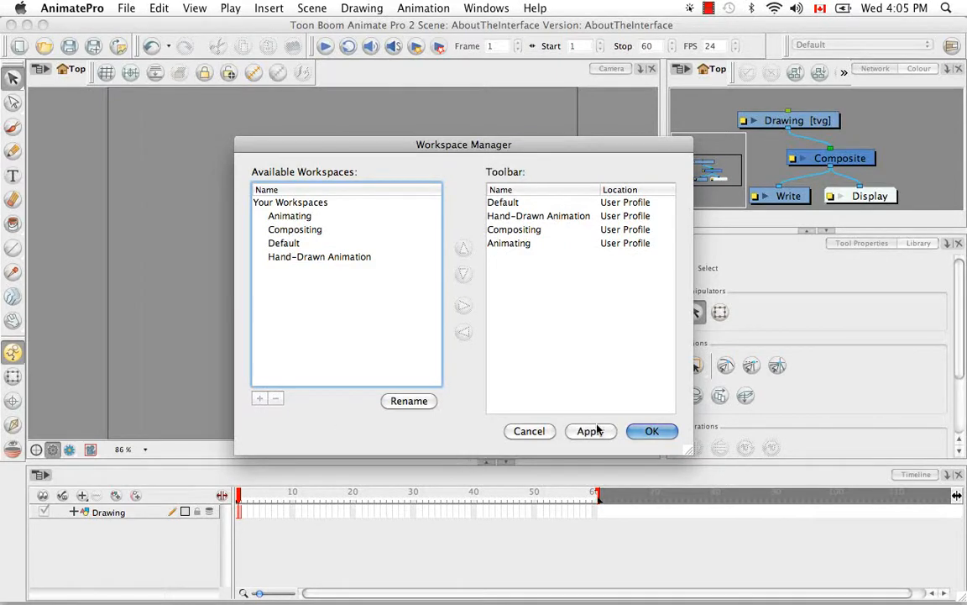
{"action": "left_click", "coordinate": [651, 431]}
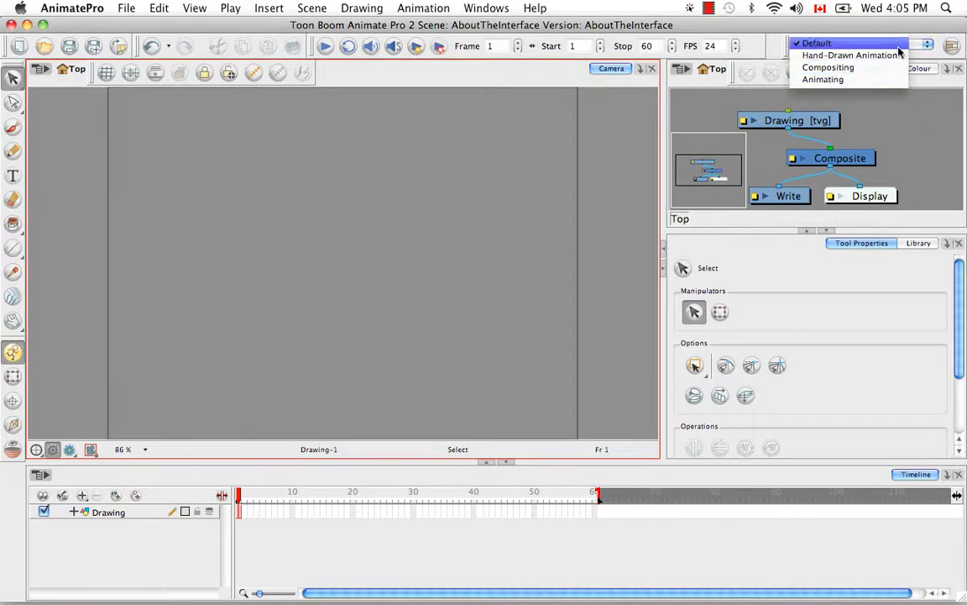
{"action": "left_click", "coordinate": [487, 7]}
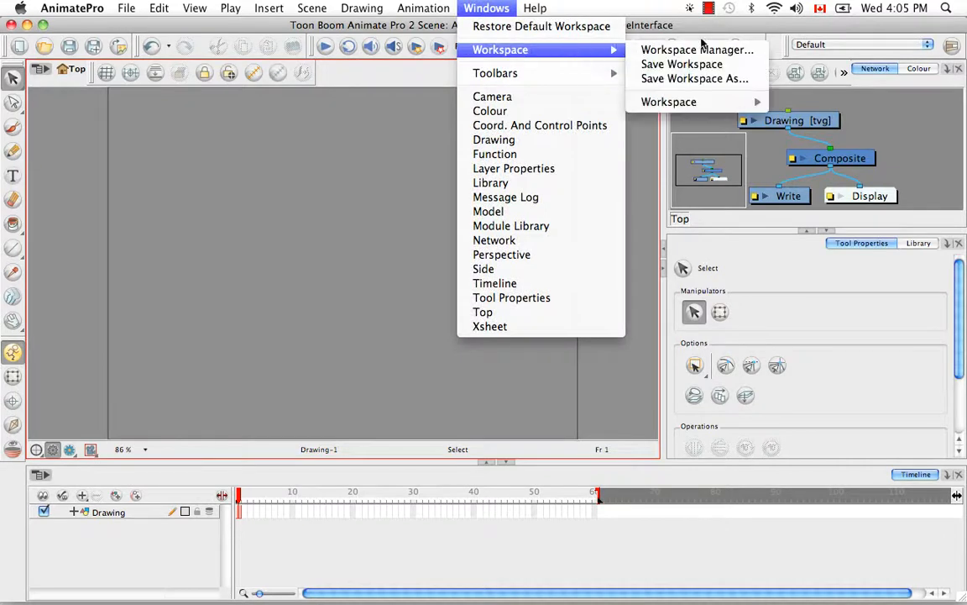
{"action": "mouse_move", "coordinate": [668, 101]}
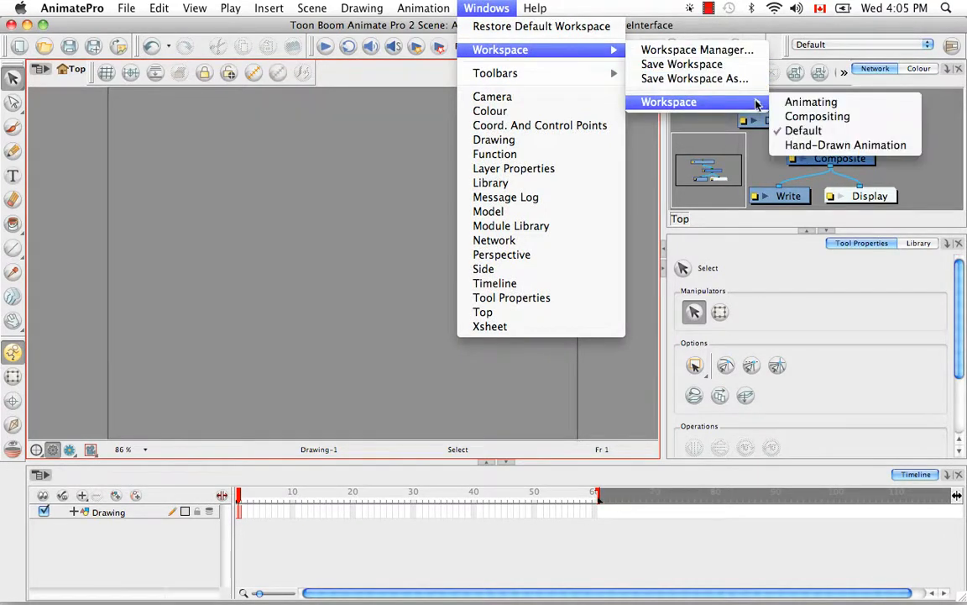